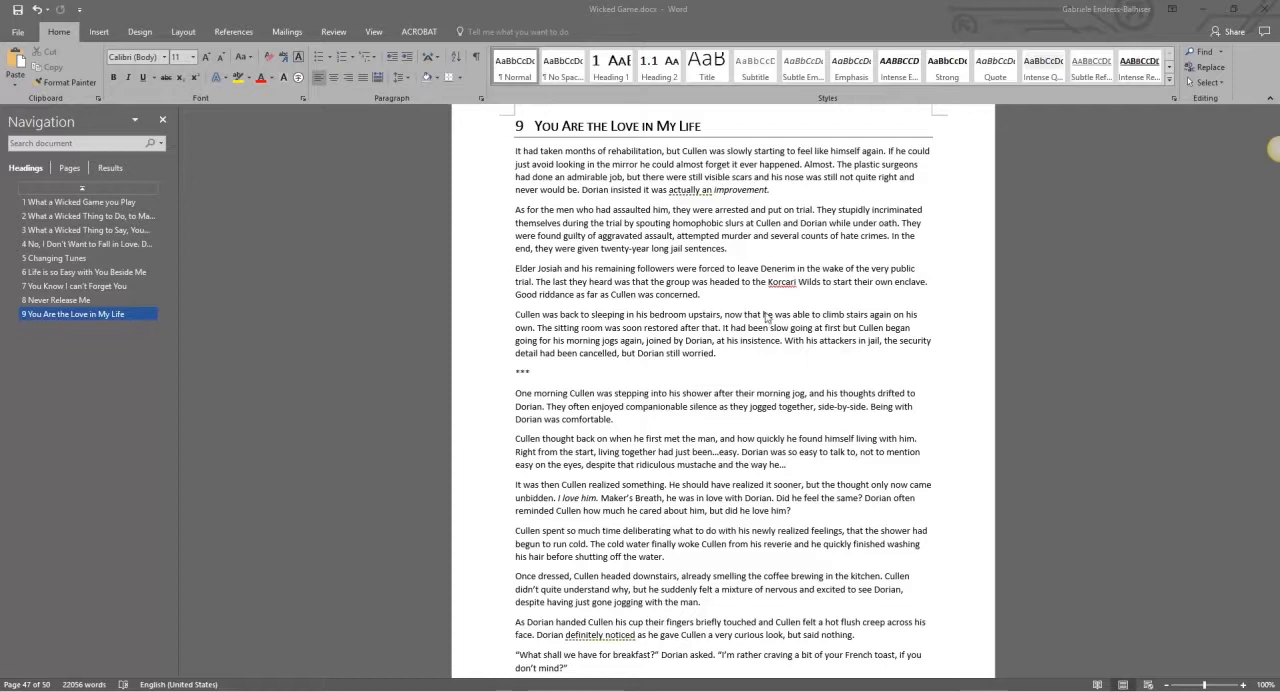
pyautogui.moveTo(652, 406)
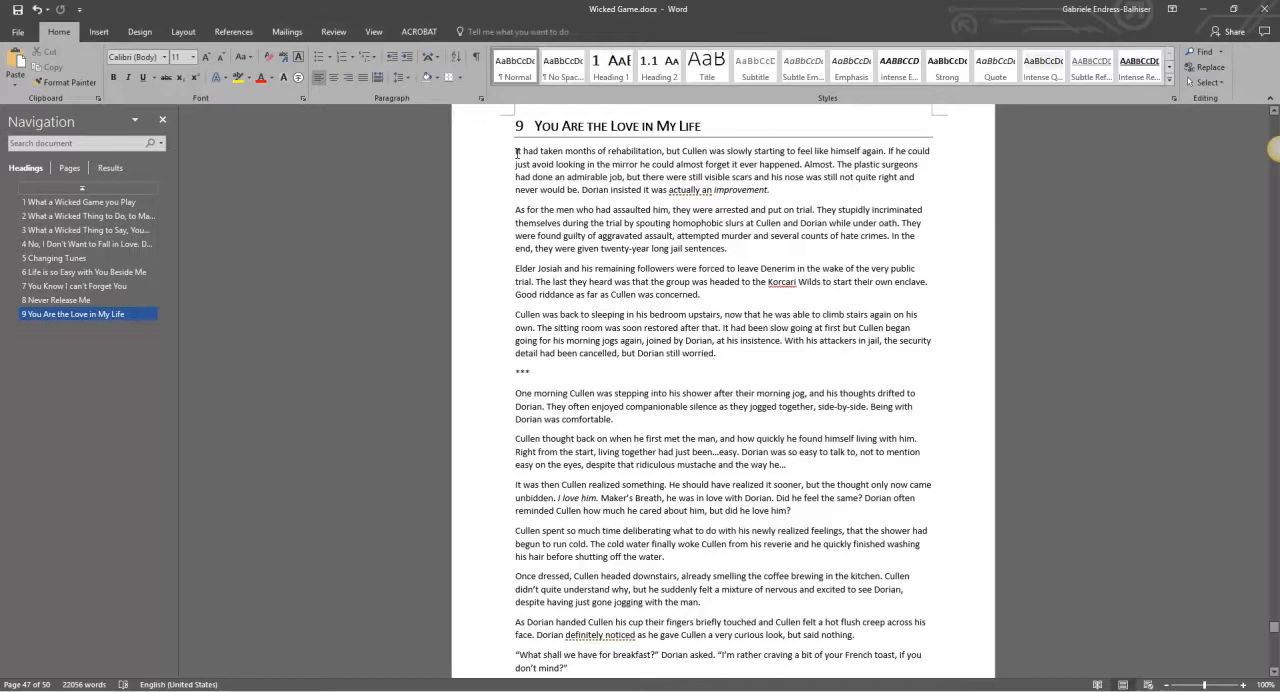
# Select the full text of chapter 9, You Are the Love in My Life, and copy it
pyautogui.scroll(-3)
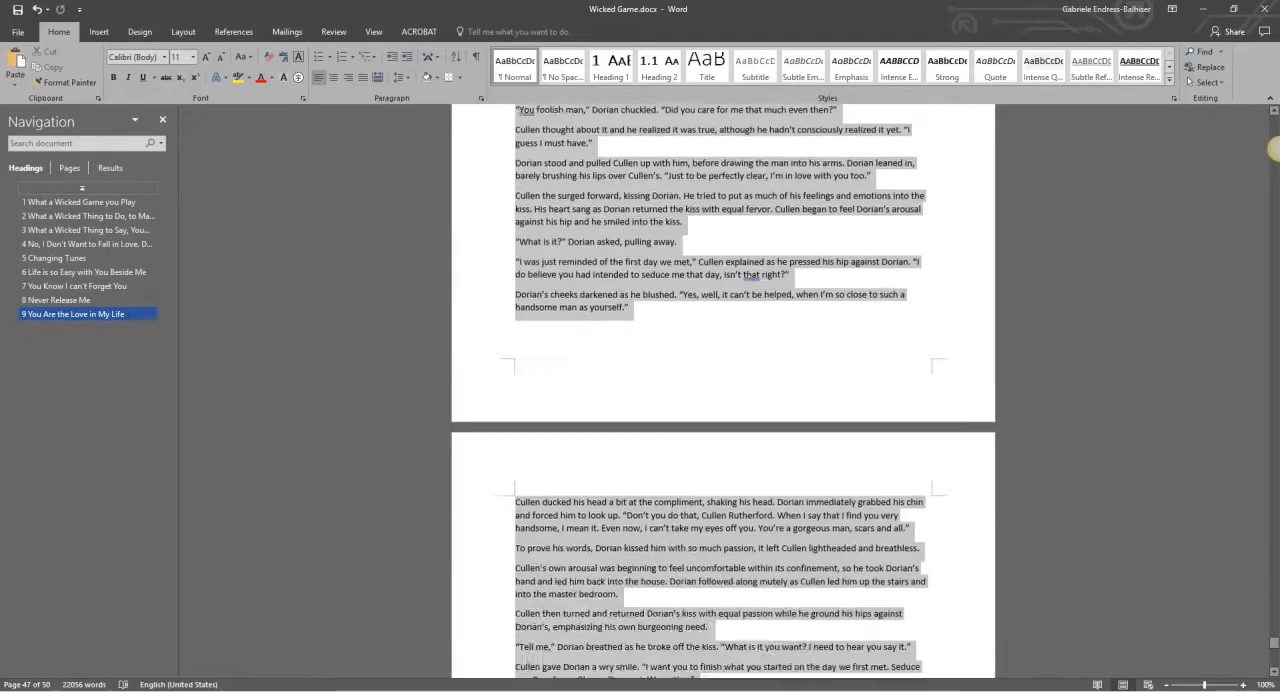
pyautogui.scroll(-3)
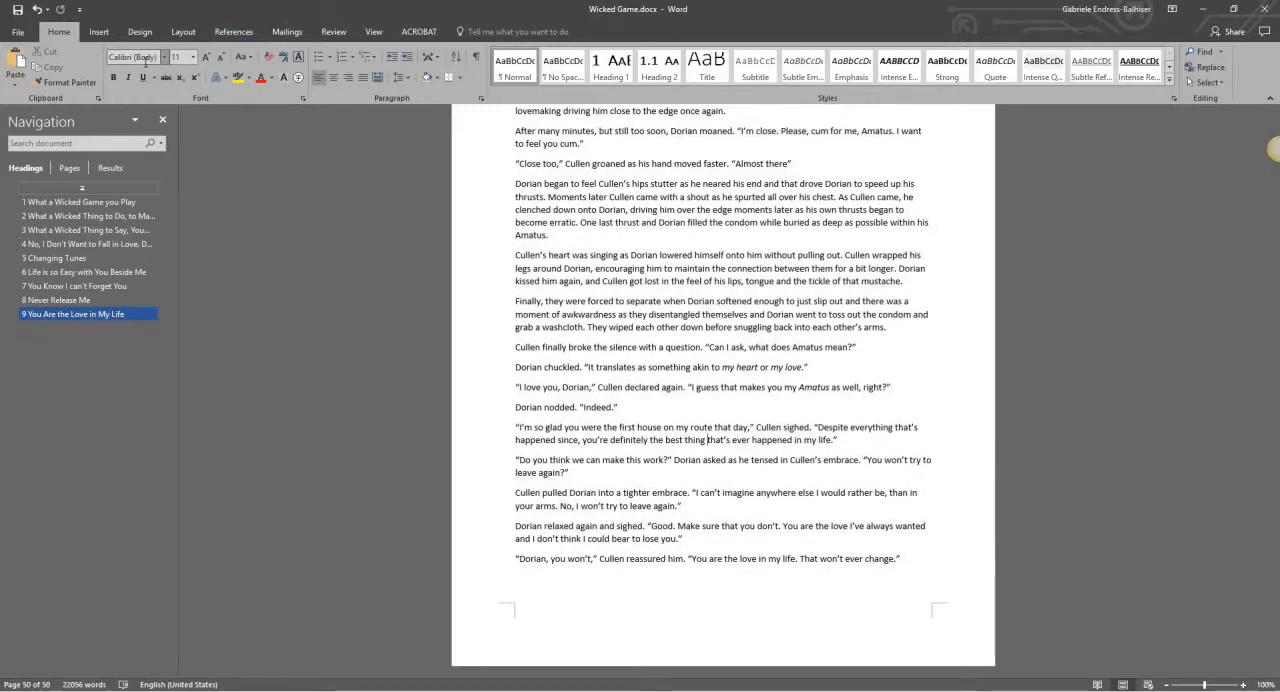
pyautogui.moveTo(180, 56)
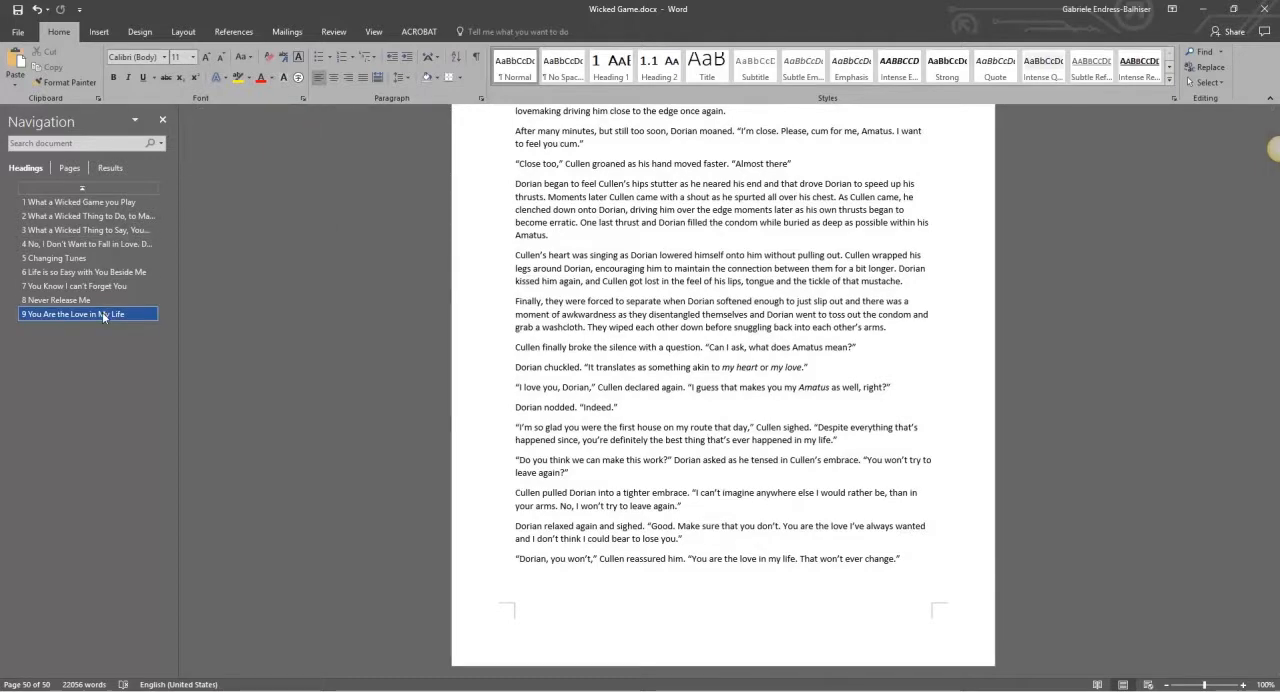
pyautogui.click(74, 314)
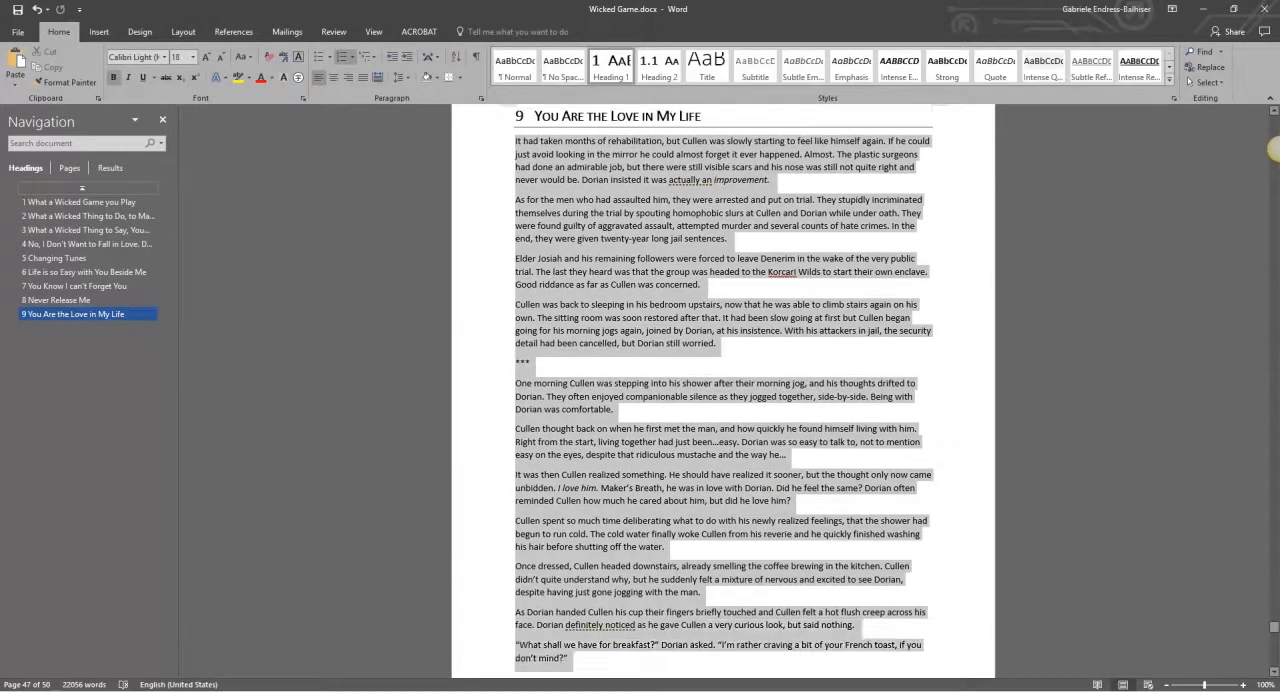
pyautogui.scroll(-3)
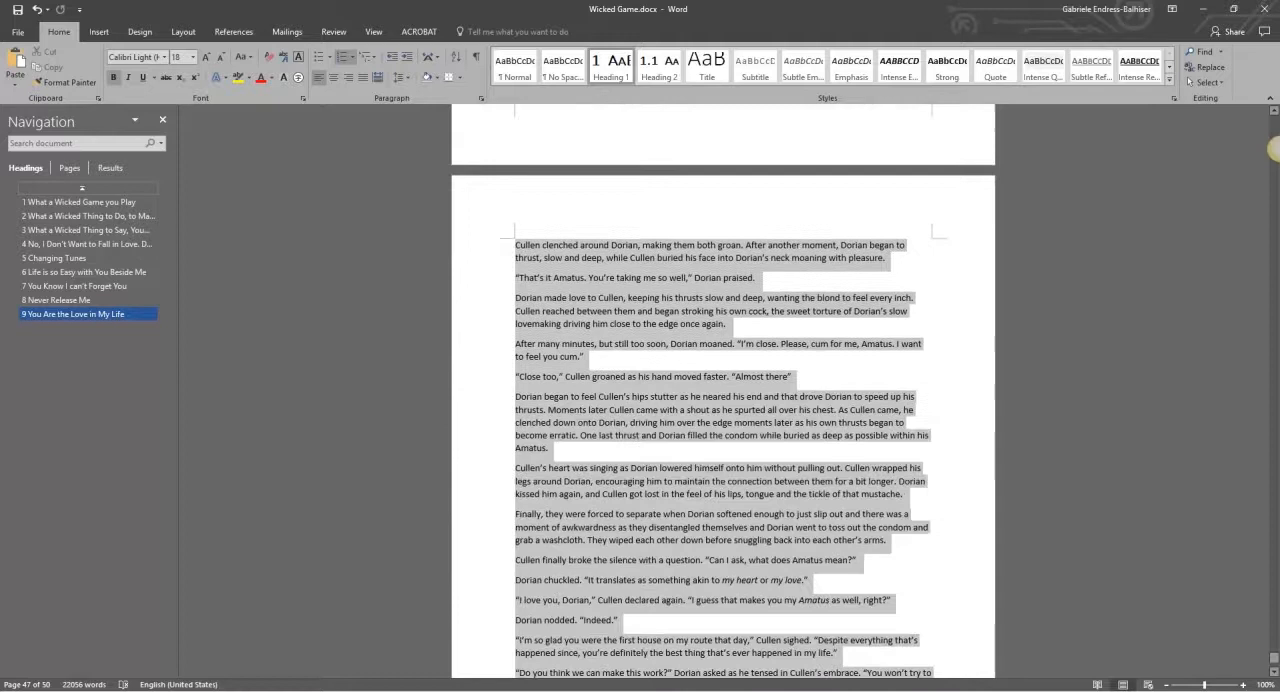
pyautogui.scroll(-3)
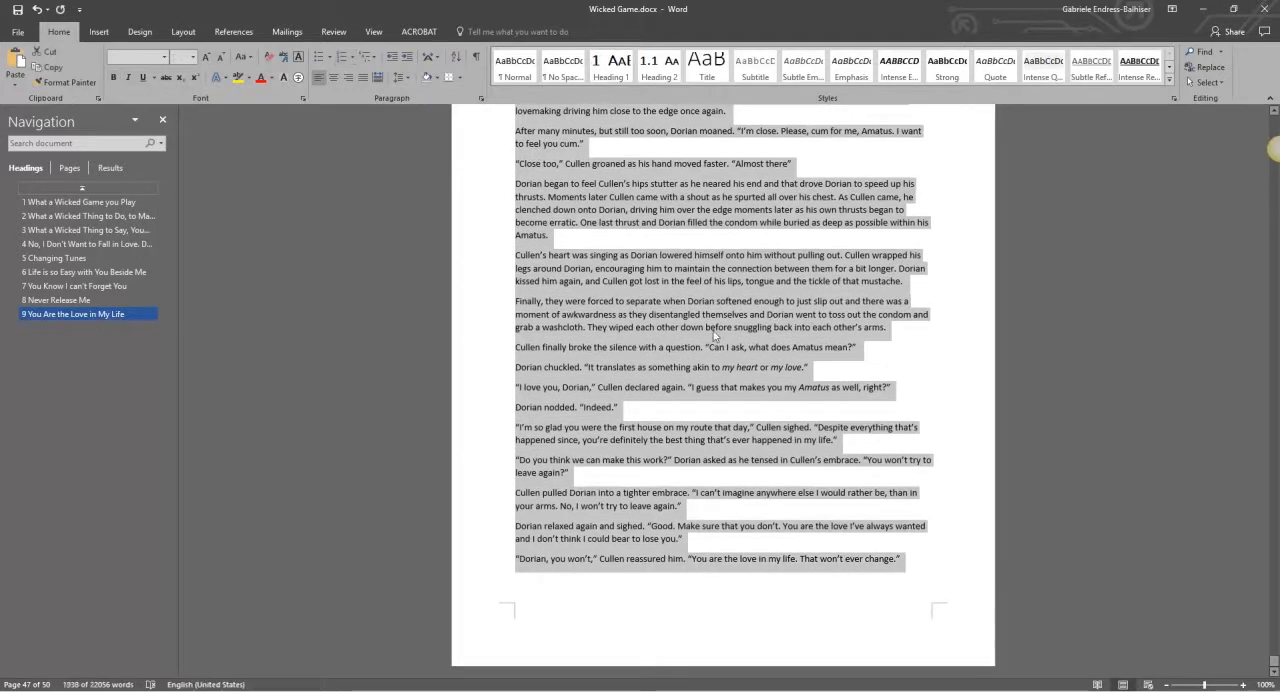
pyautogui.rightClick(716, 338)
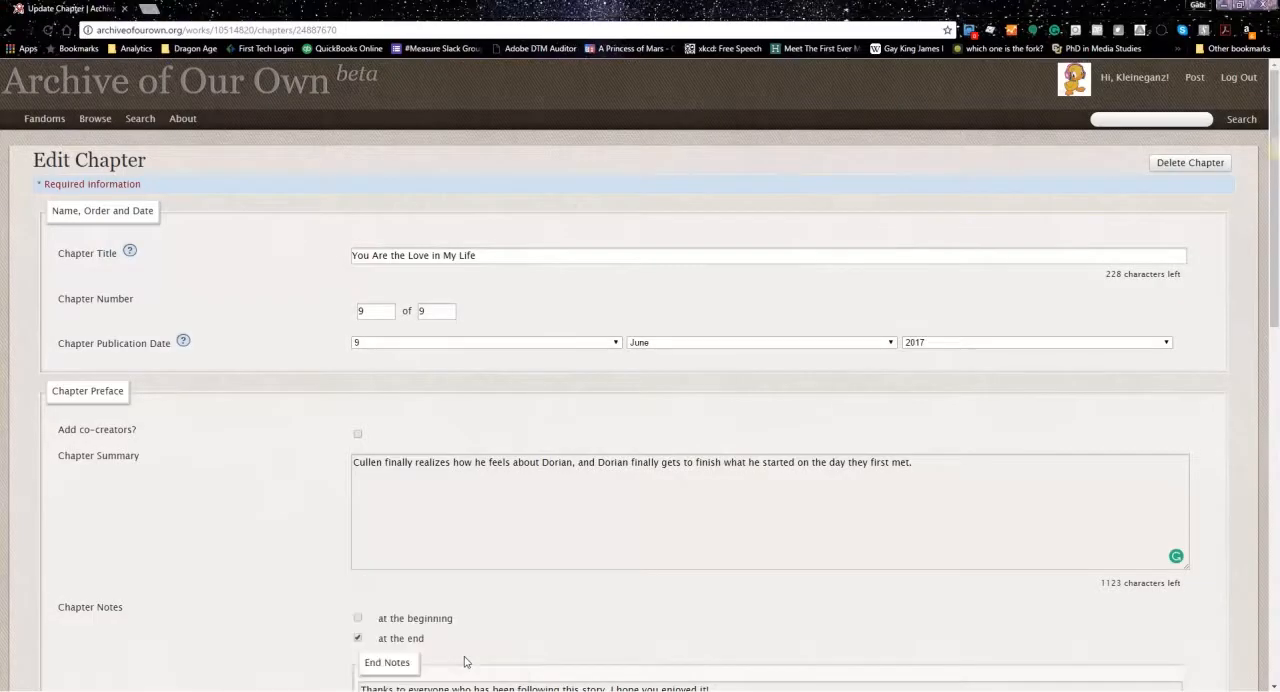
pyautogui.moveTo(272, 290)
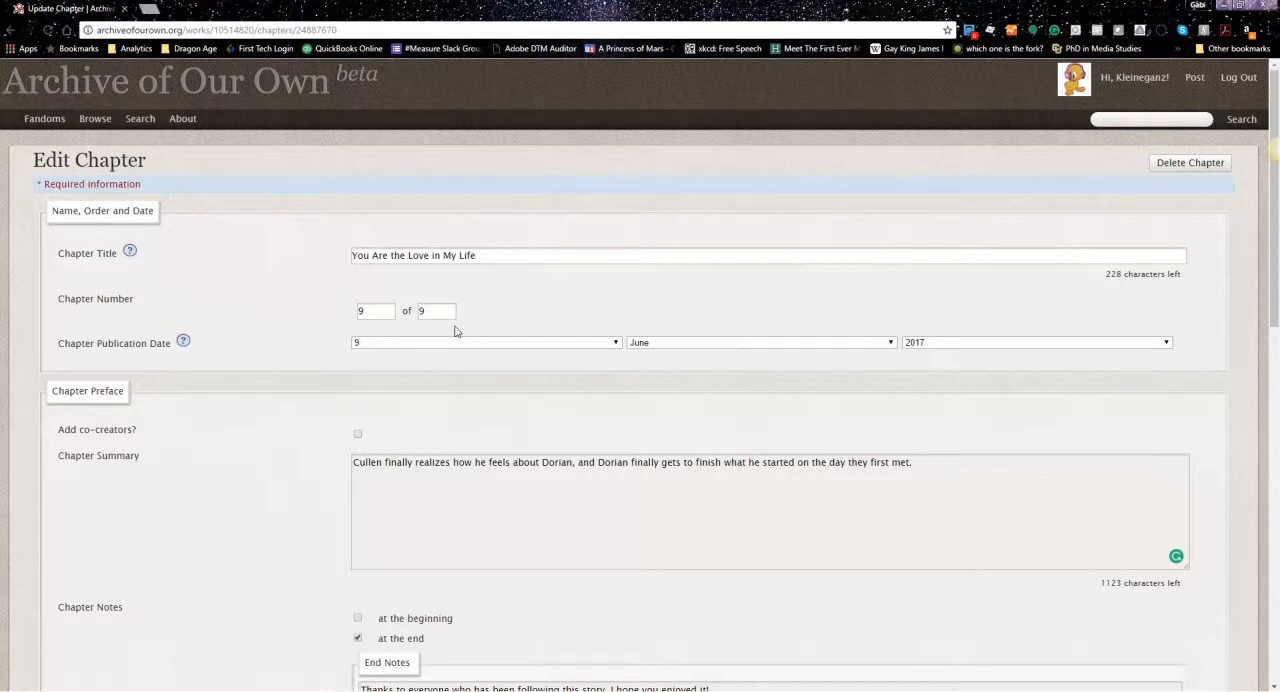
# Scroll the Edit Chapter page down to the empty Chapter Text field
pyautogui.scroll(-3)
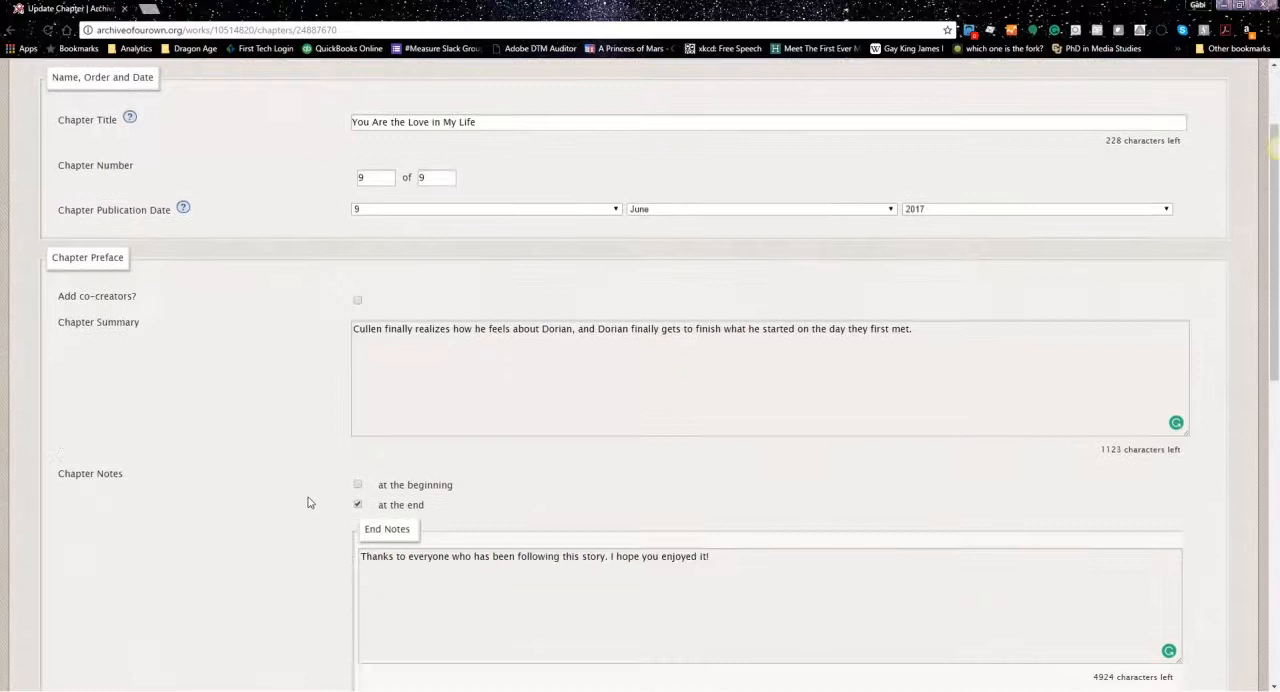
pyautogui.scroll(-3)
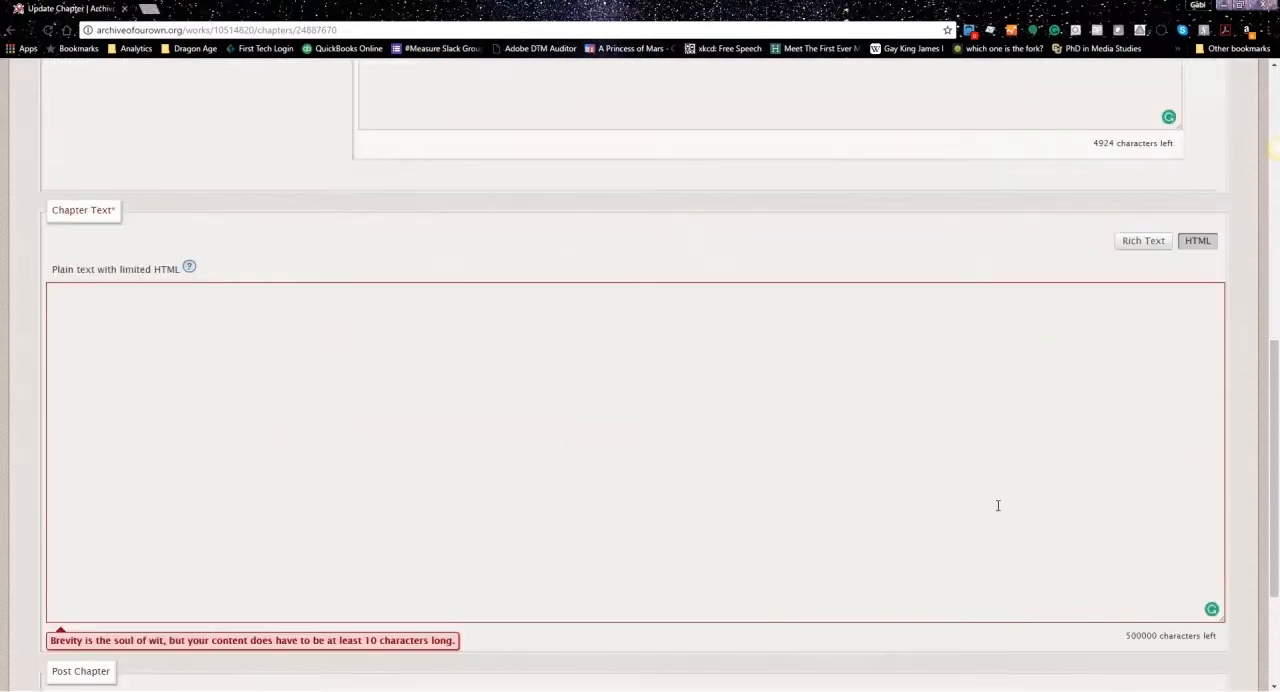
pyautogui.moveTo(808, 492)
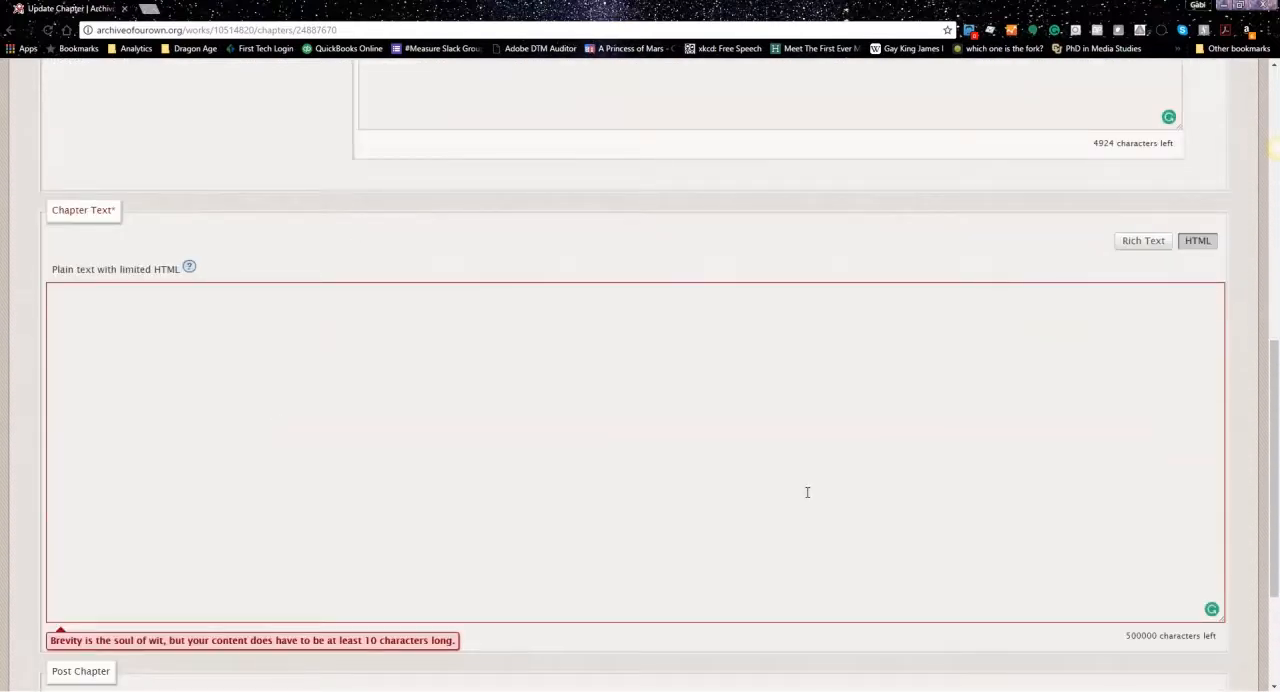
# Switch the chapter text box to Rich Text and paste the copied chapter into it
pyautogui.click(1142, 240)
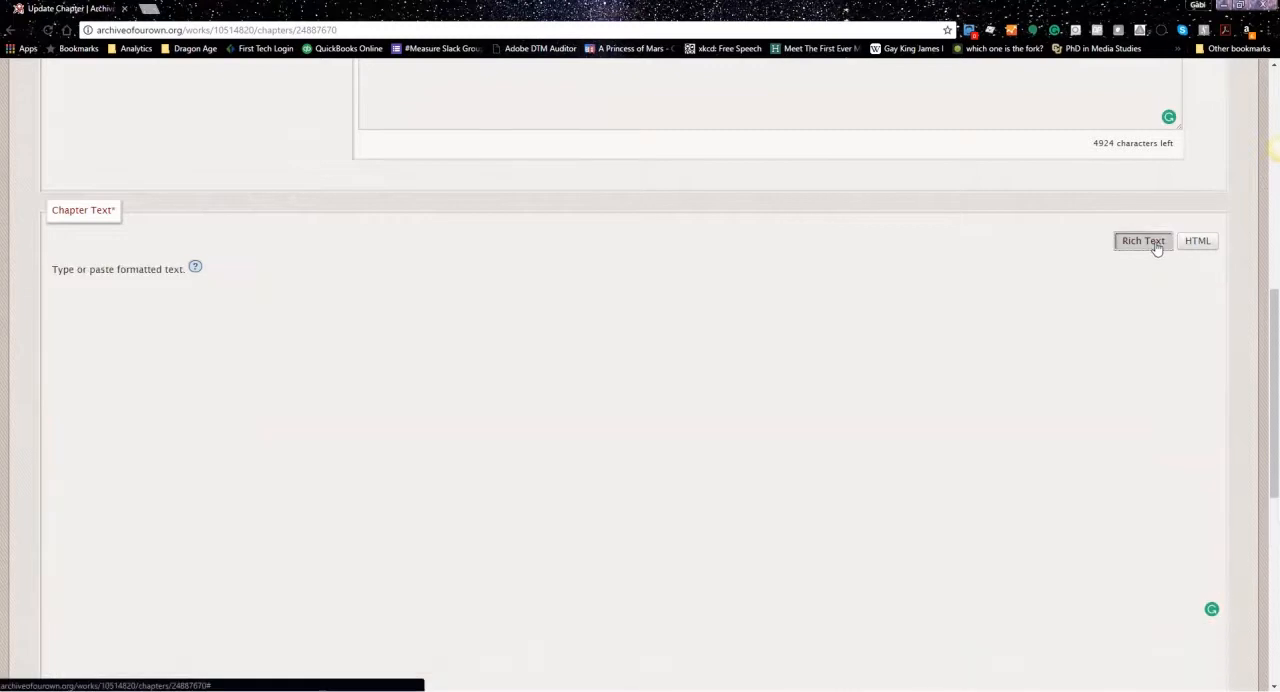
pyautogui.click(1142, 240)
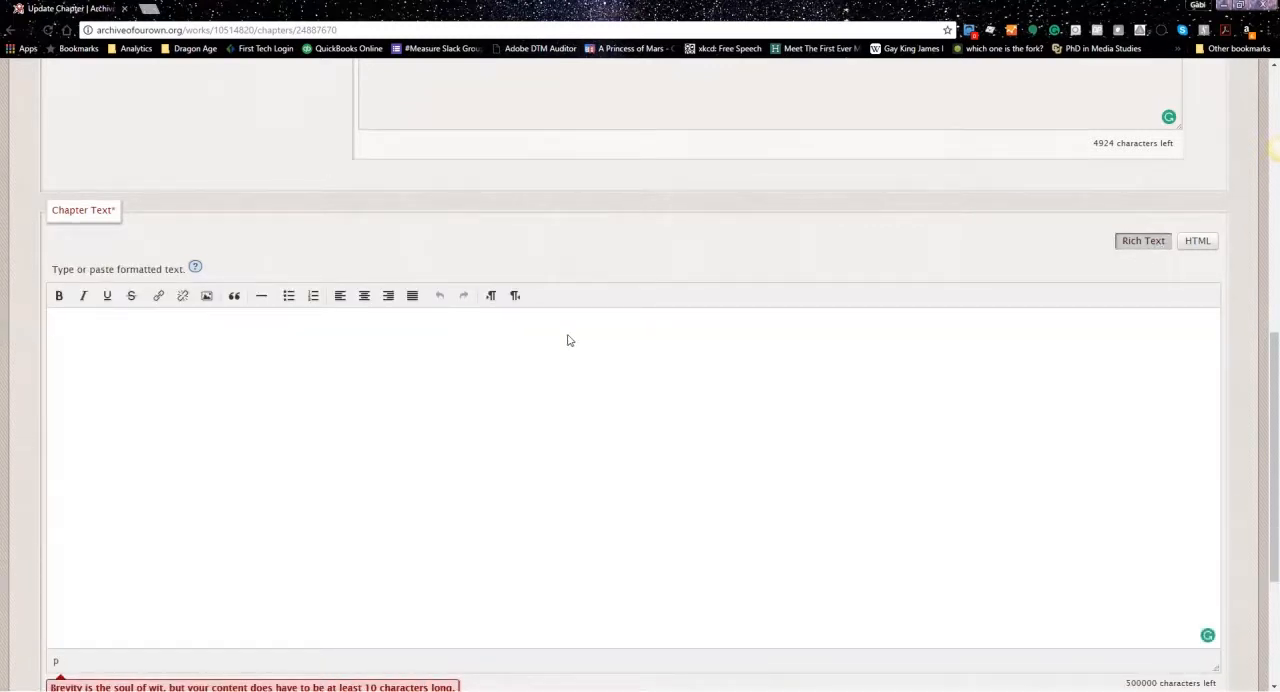
pyautogui.rightClick(568, 340)
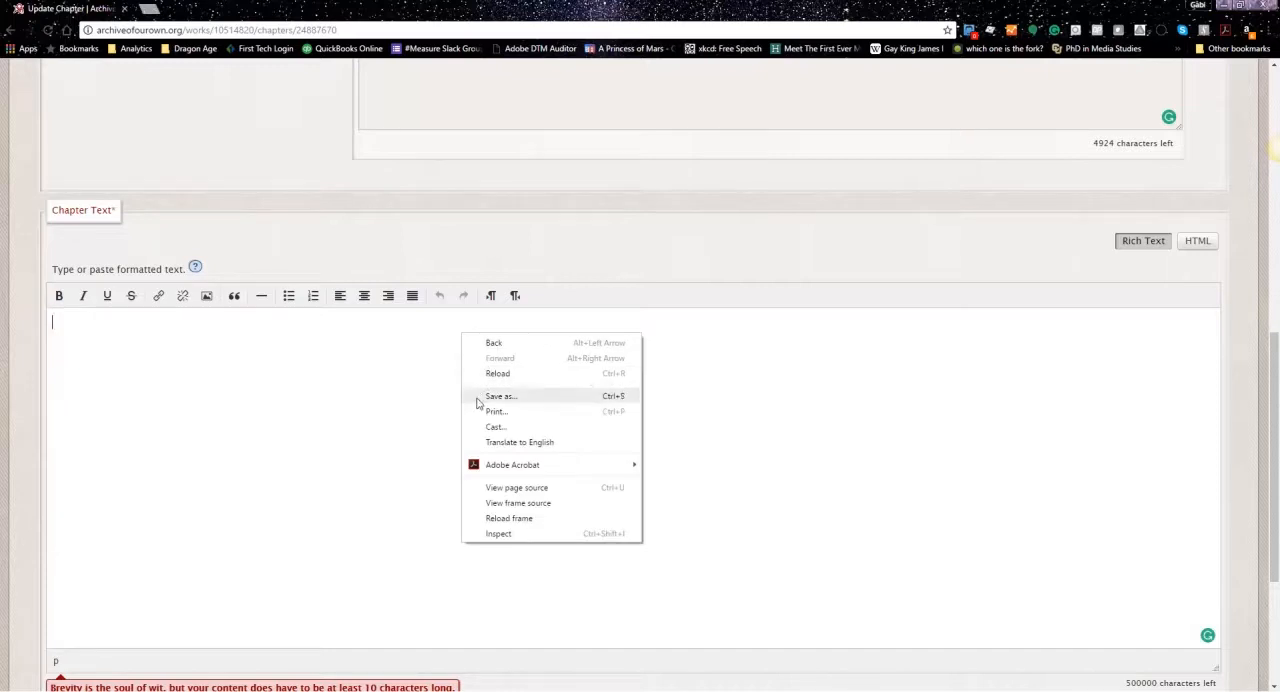
pyautogui.rightClick(264, 324)
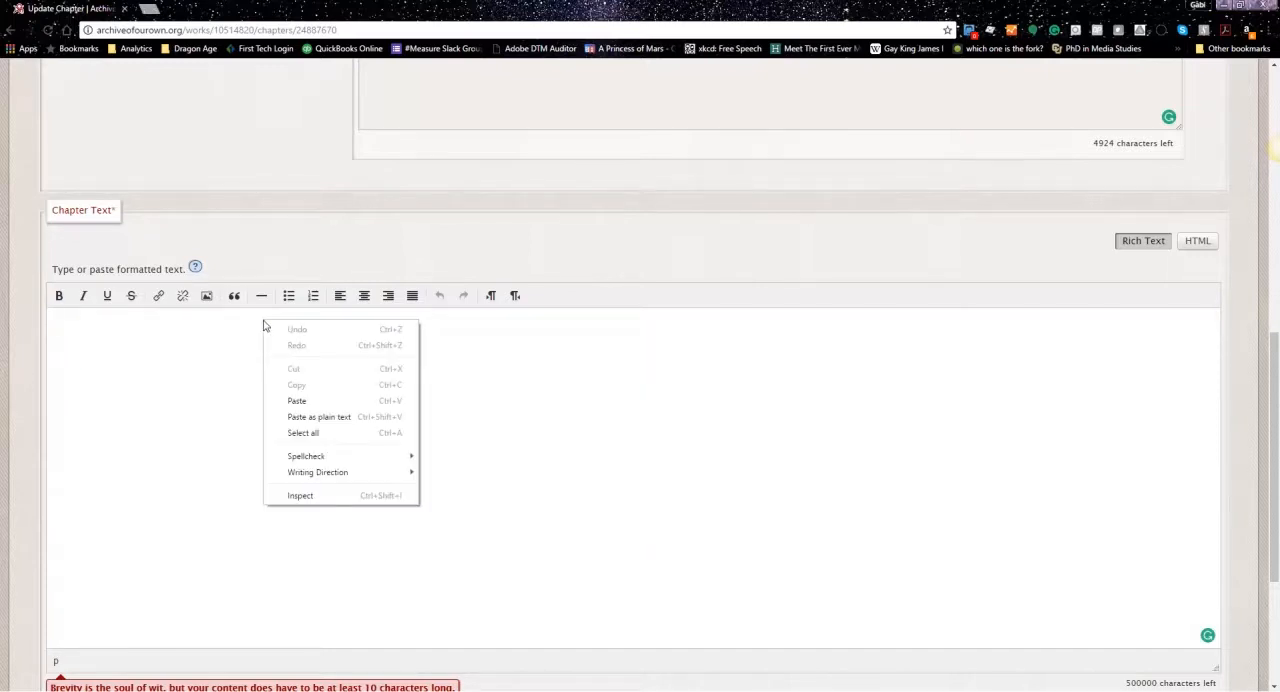
pyautogui.moveTo(304, 402)
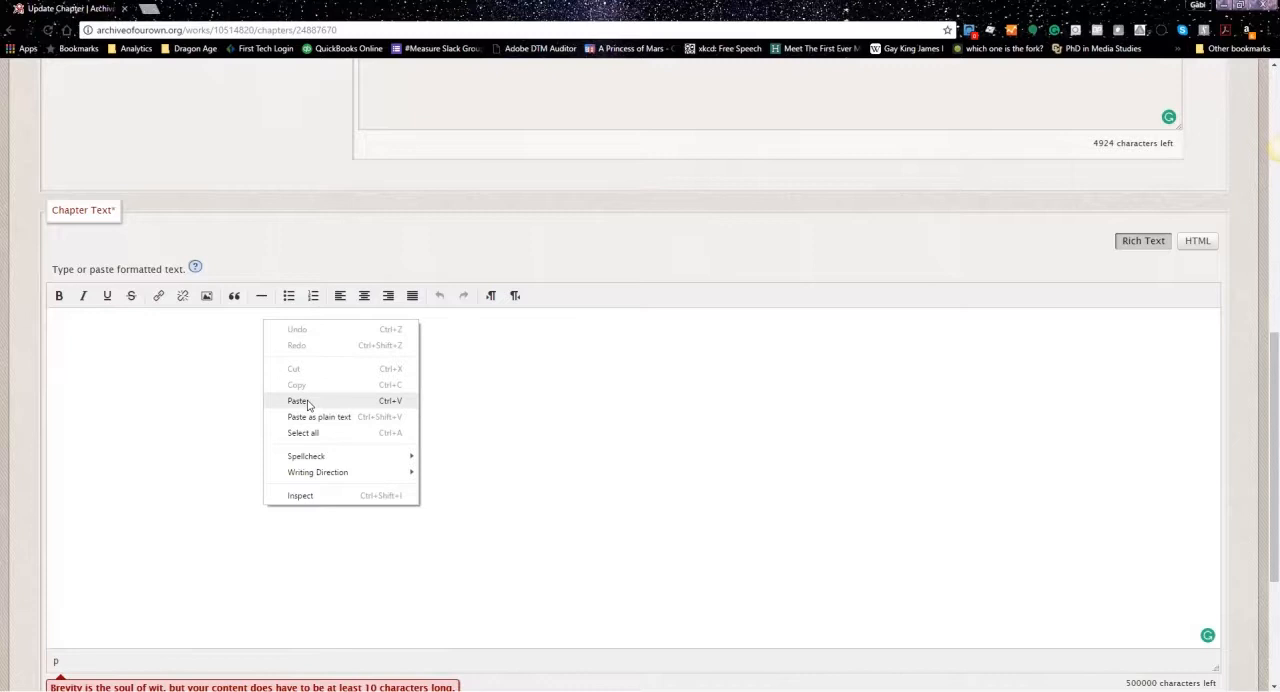
pyautogui.click(296, 400)
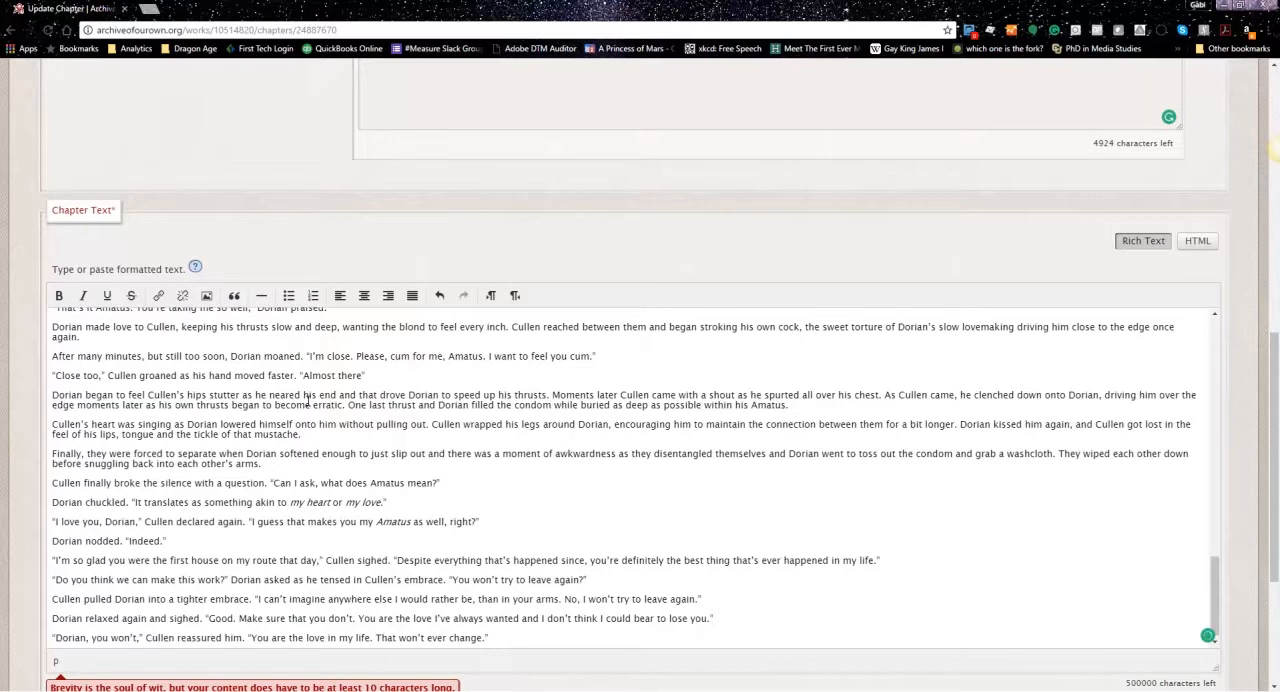
pyautogui.moveTo(394, 406)
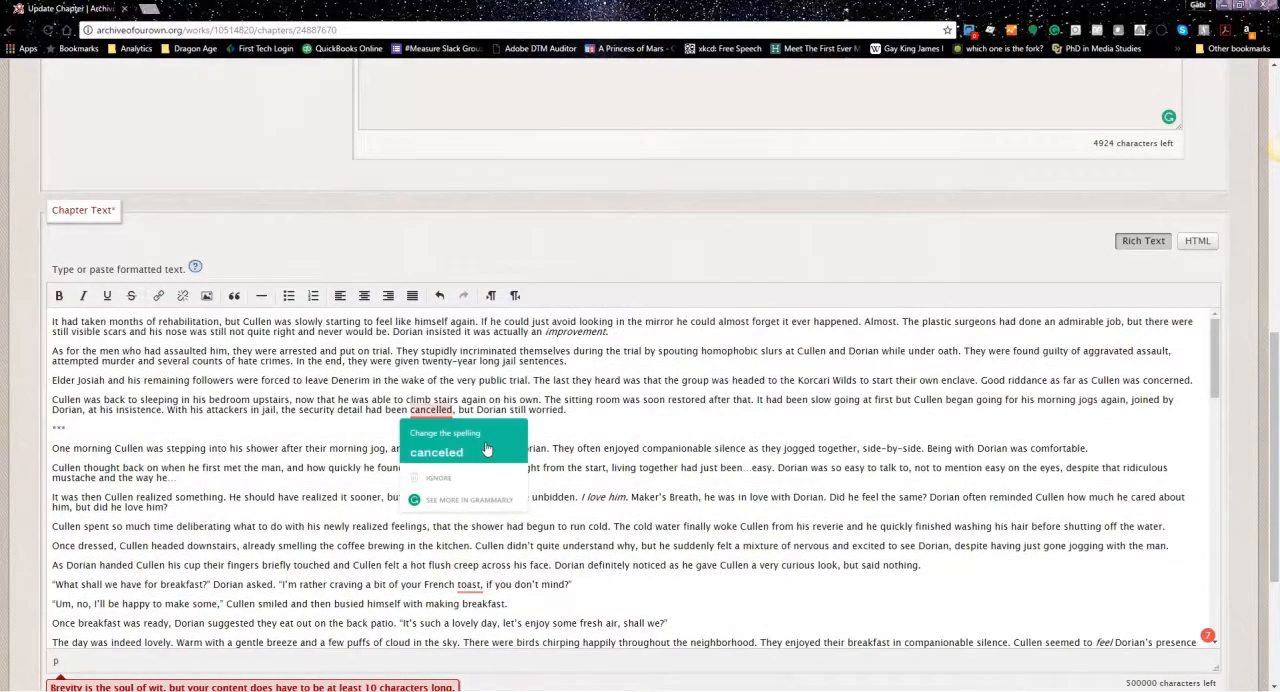
pyautogui.click(436, 452)
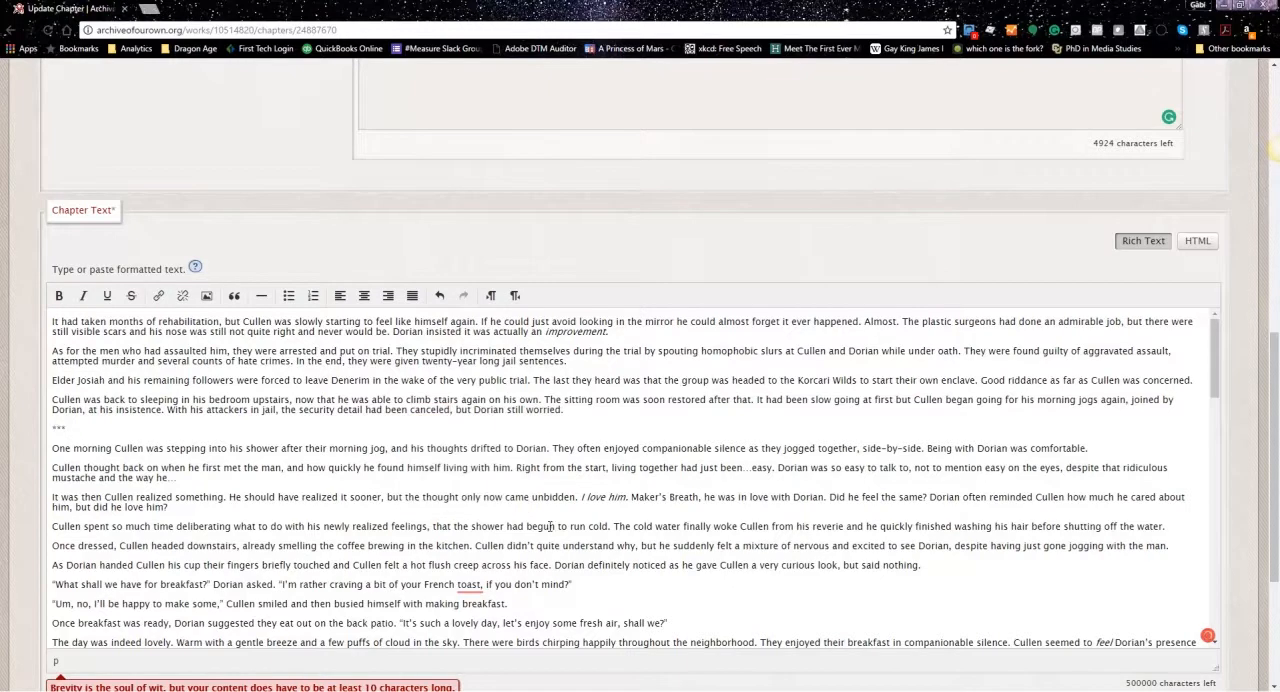
pyautogui.scroll(-3)
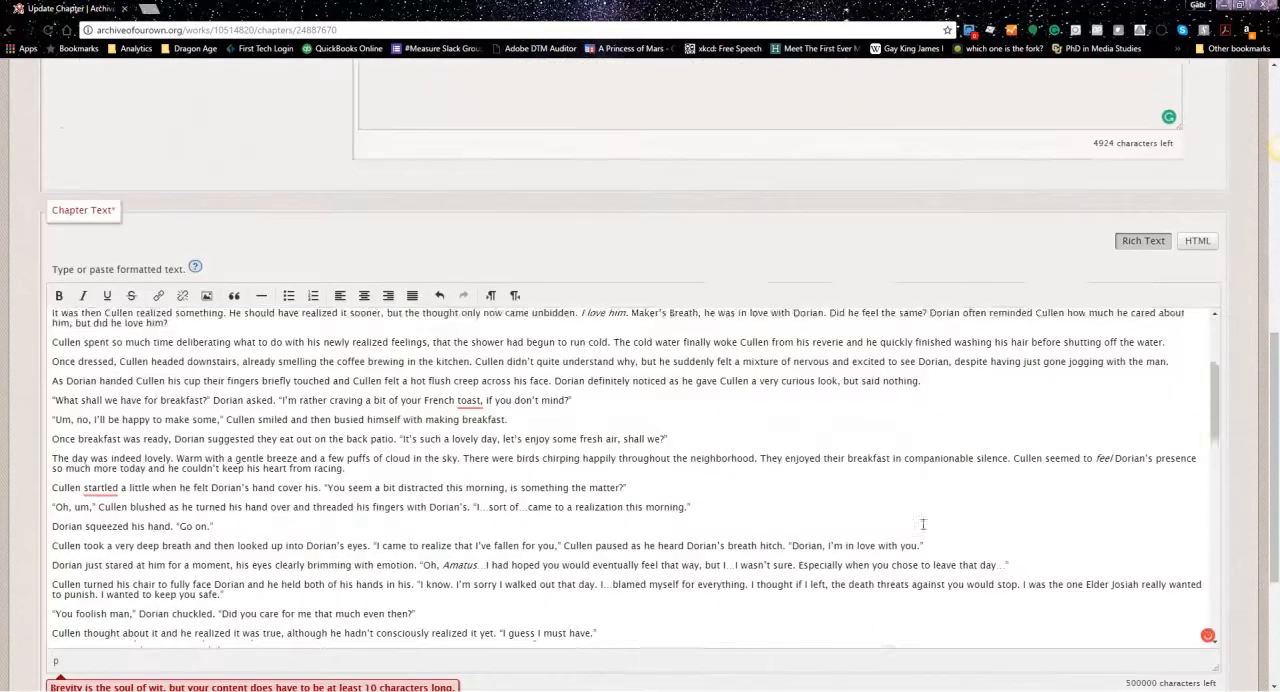
pyautogui.scroll(-3)
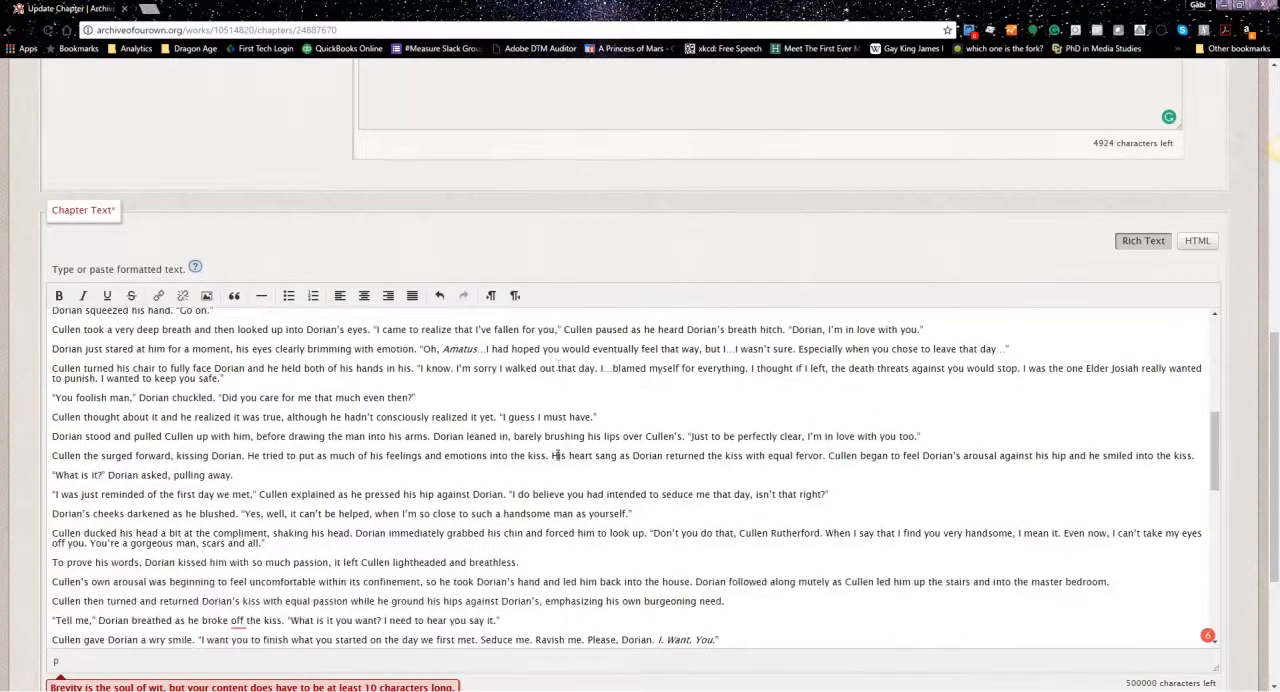
pyautogui.scroll(-3)
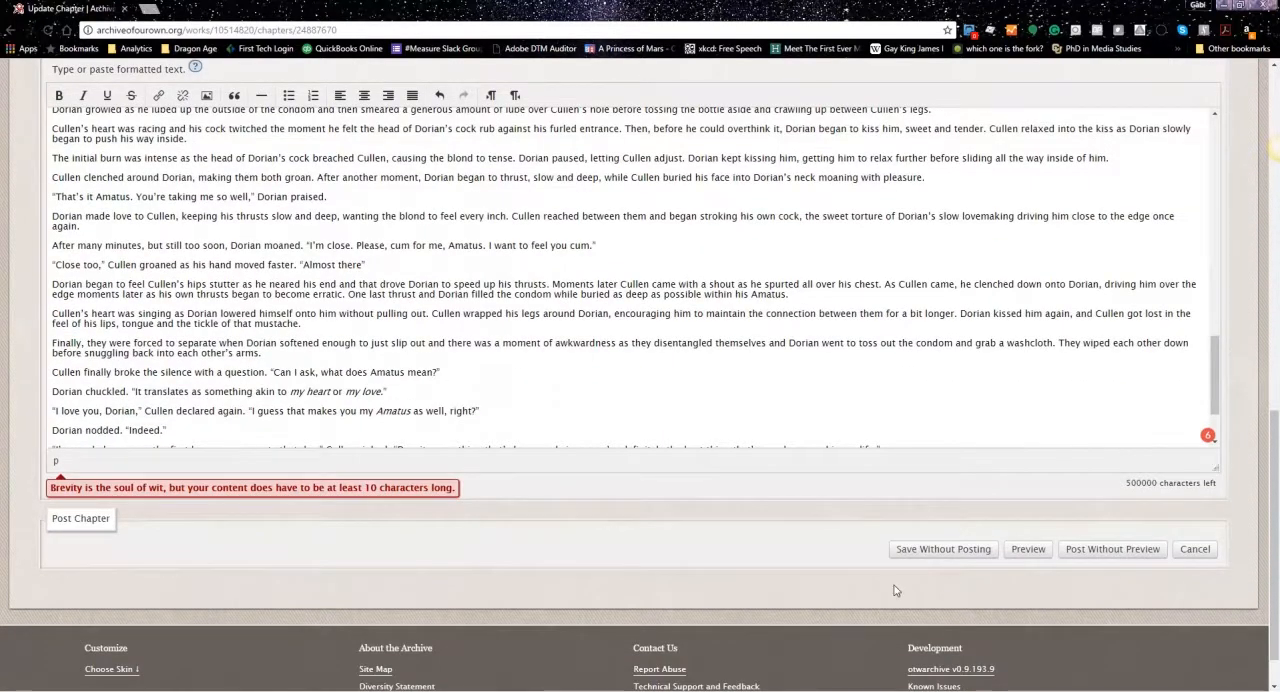
pyautogui.moveTo(1028, 548)
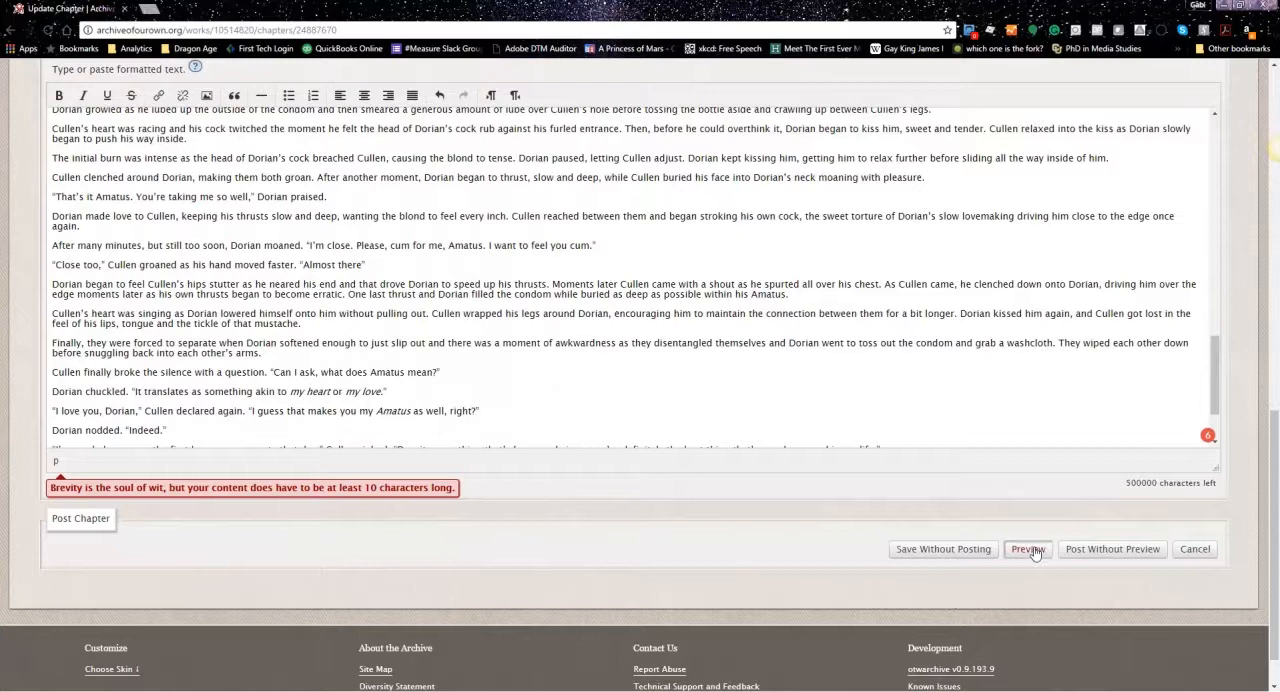
# Preview the chapter through to its end notes, then return to the edit form
pyautogui.click(1028, 548)
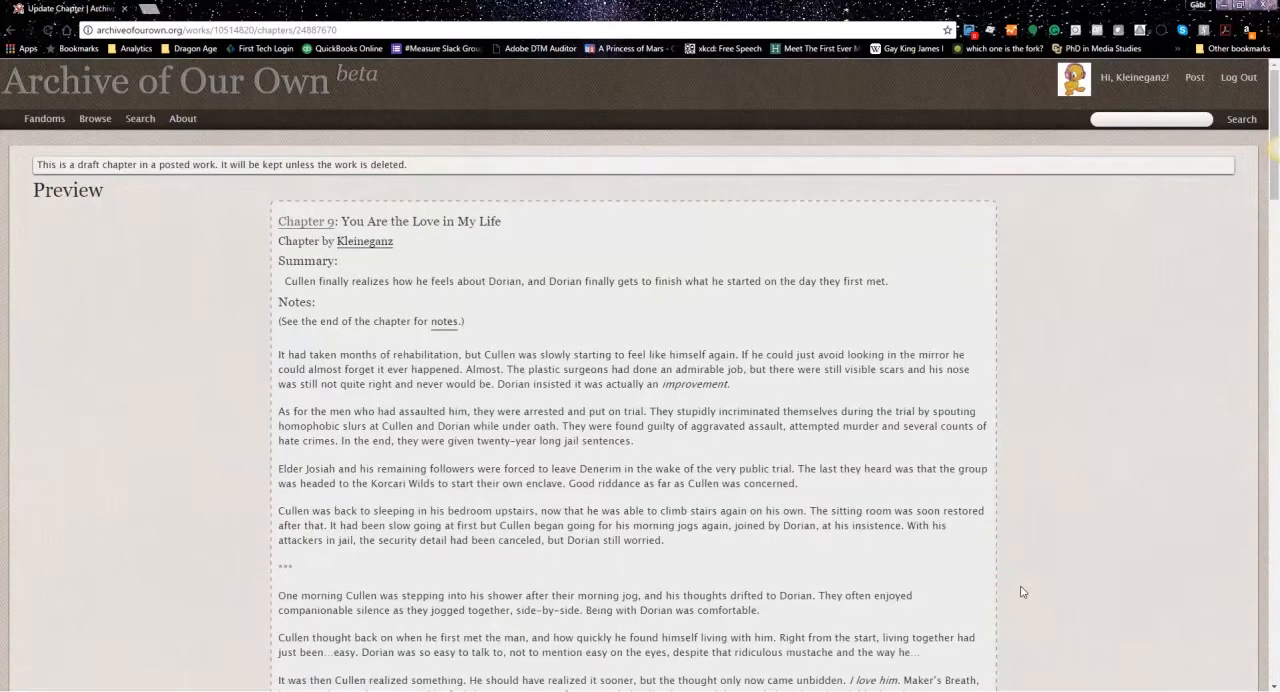
pyautogui.scroll(-3)
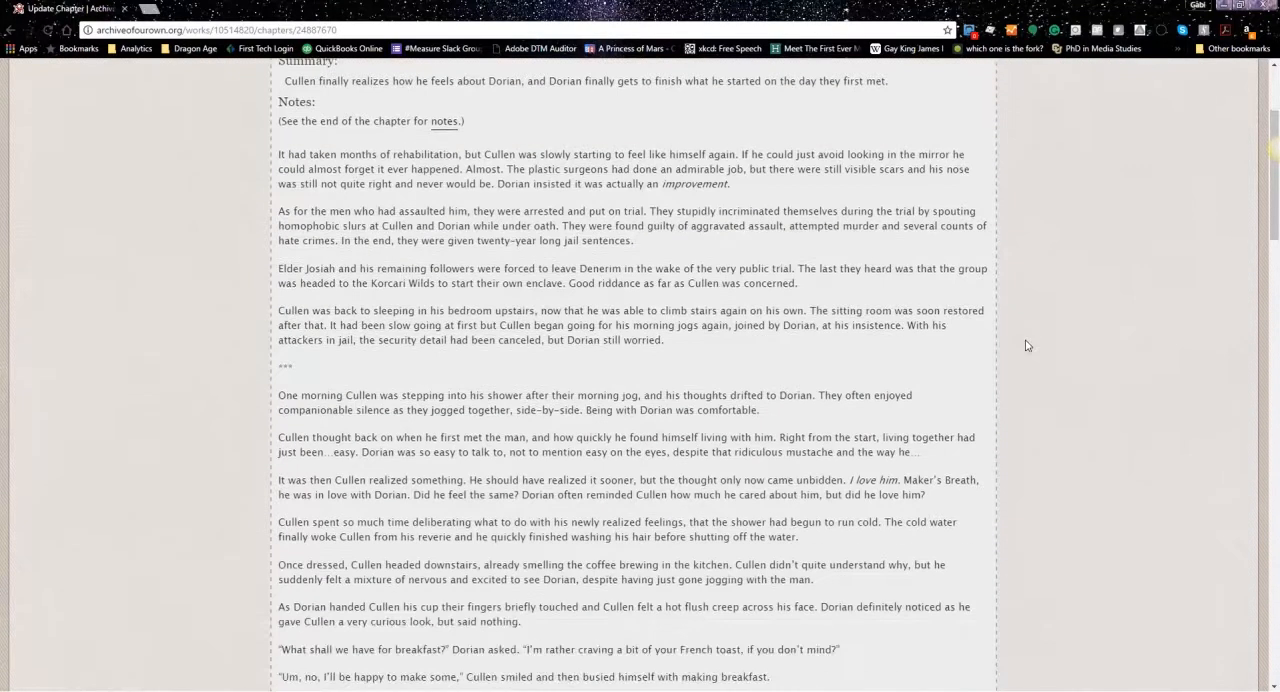
pyautogui.scroll(-3)
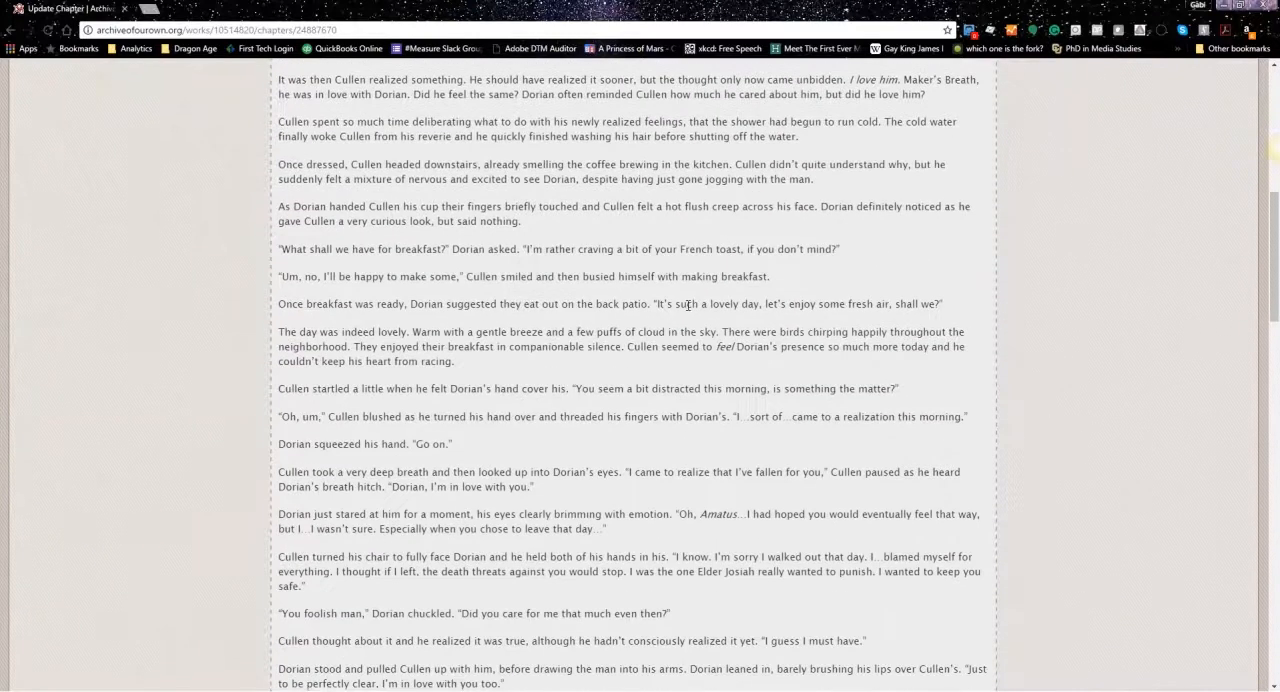
pyautogui.scroll(-3)
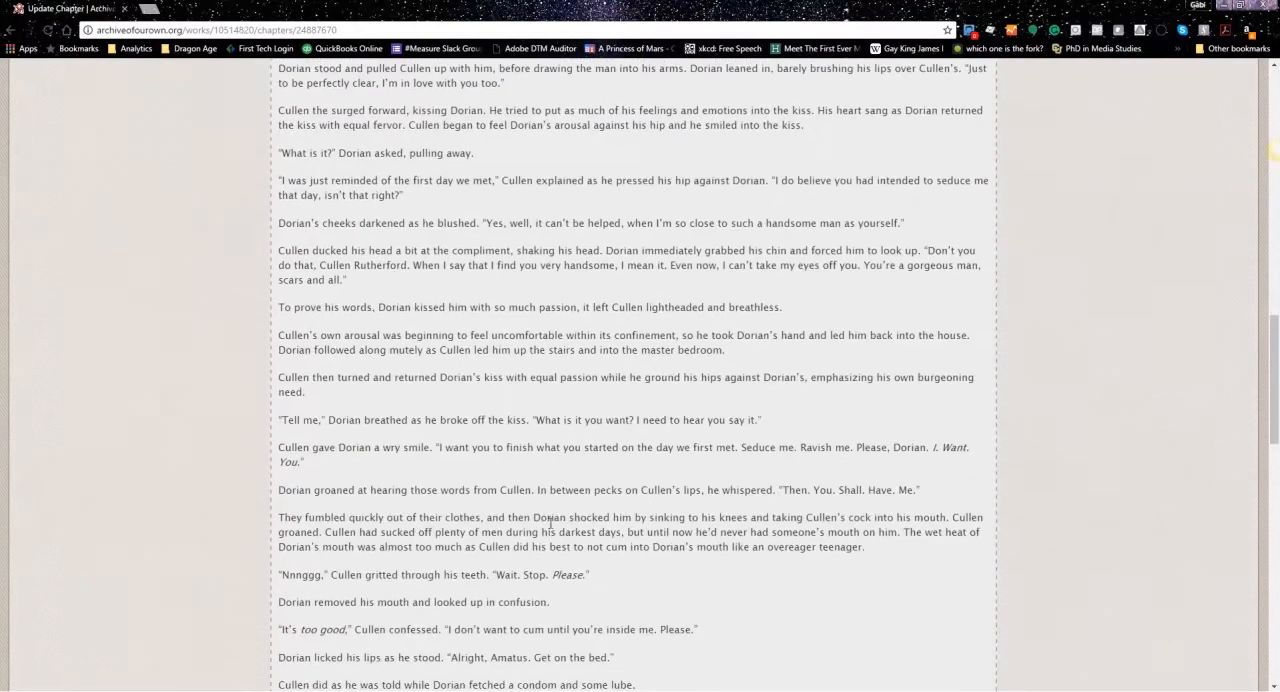
pyautogui.moveTo(936, 456)
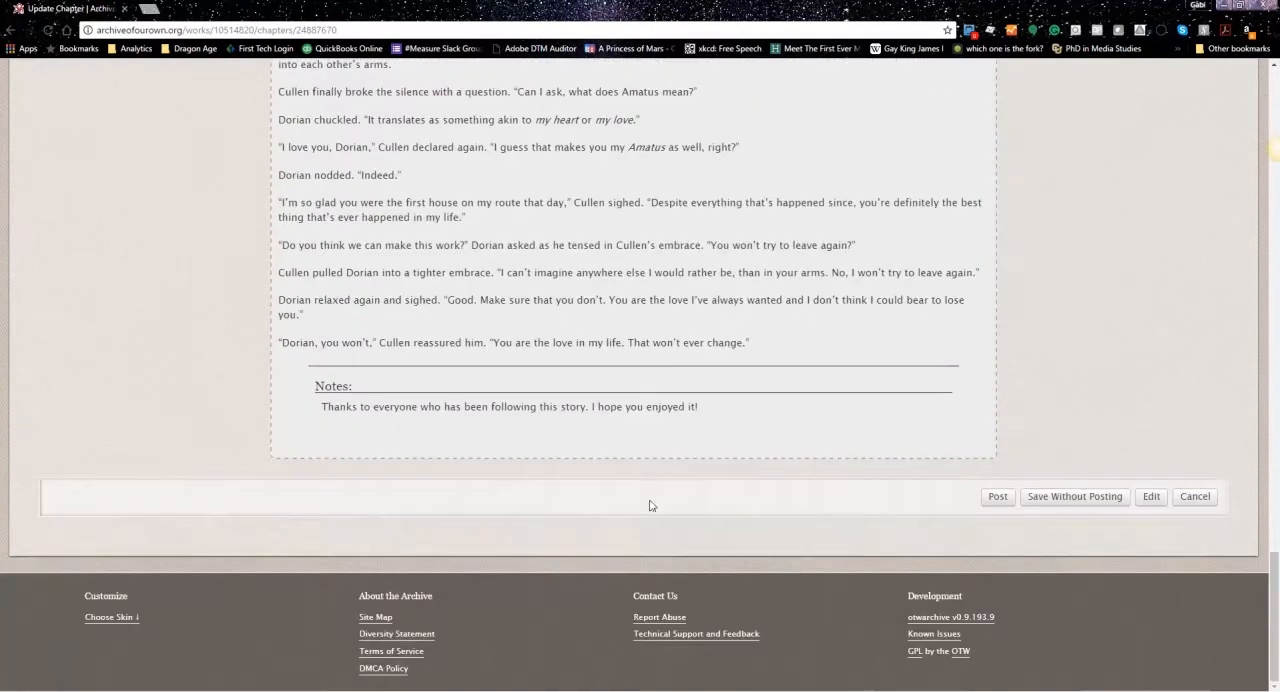
pyautogui.moveTo(1016, 424)
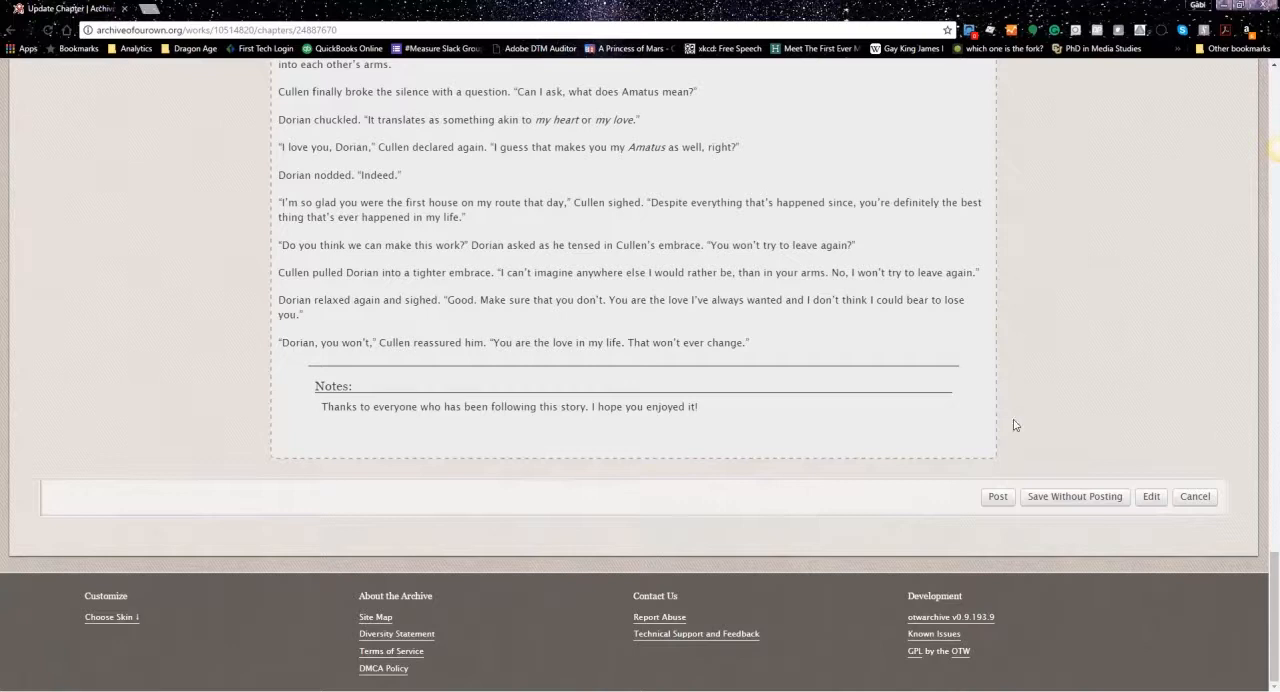
pyautogui.click(998, 498)
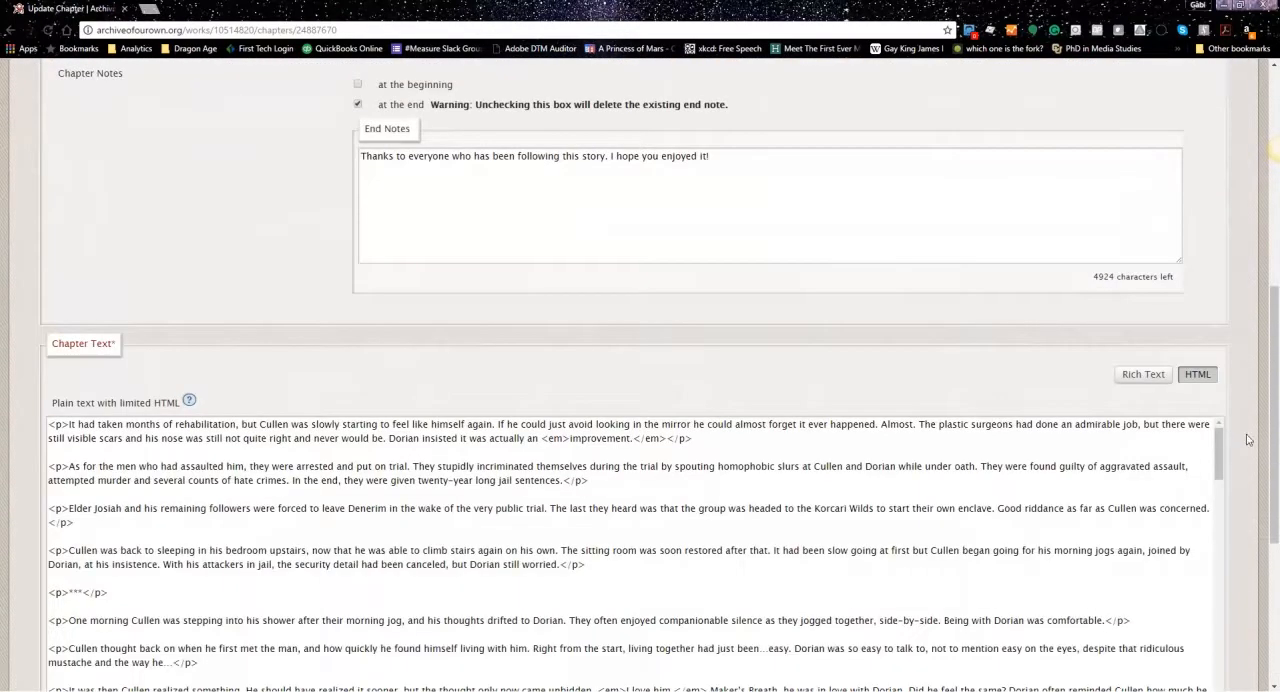
# Switch the chapter text back to Rich Text so it shows formatted paragraphs
pyautogui.scroll(-3)
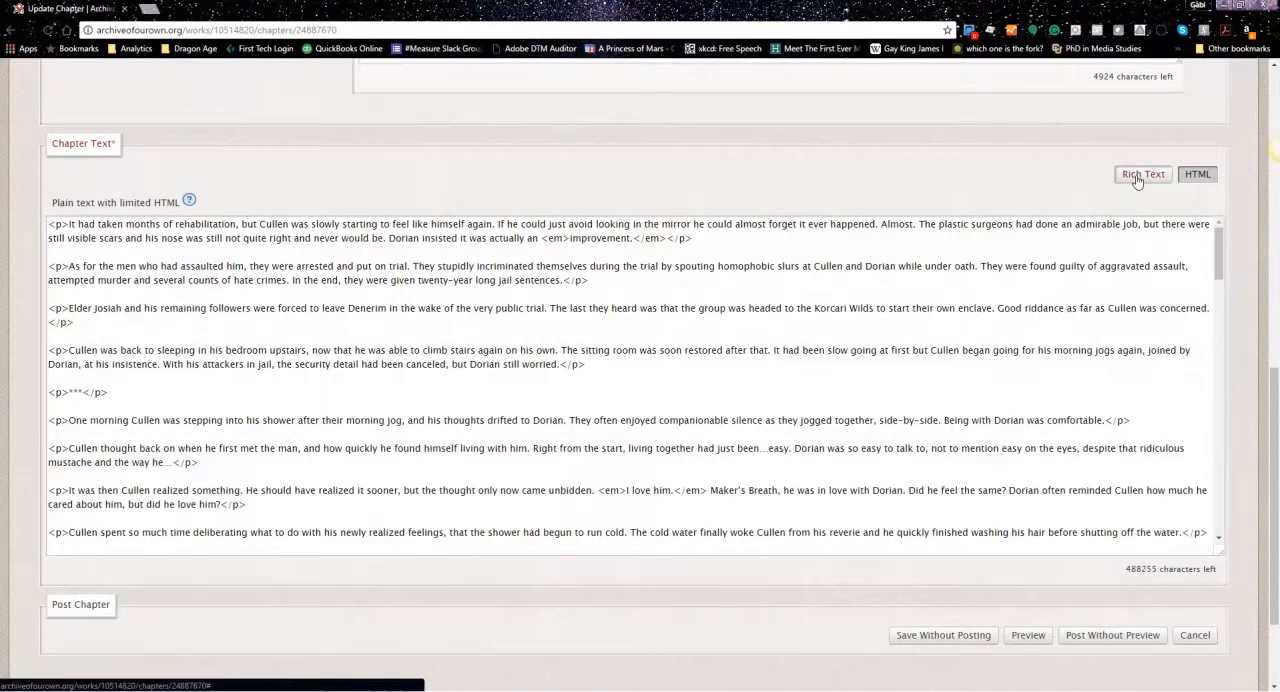
pyautogui.click(1140, 174)
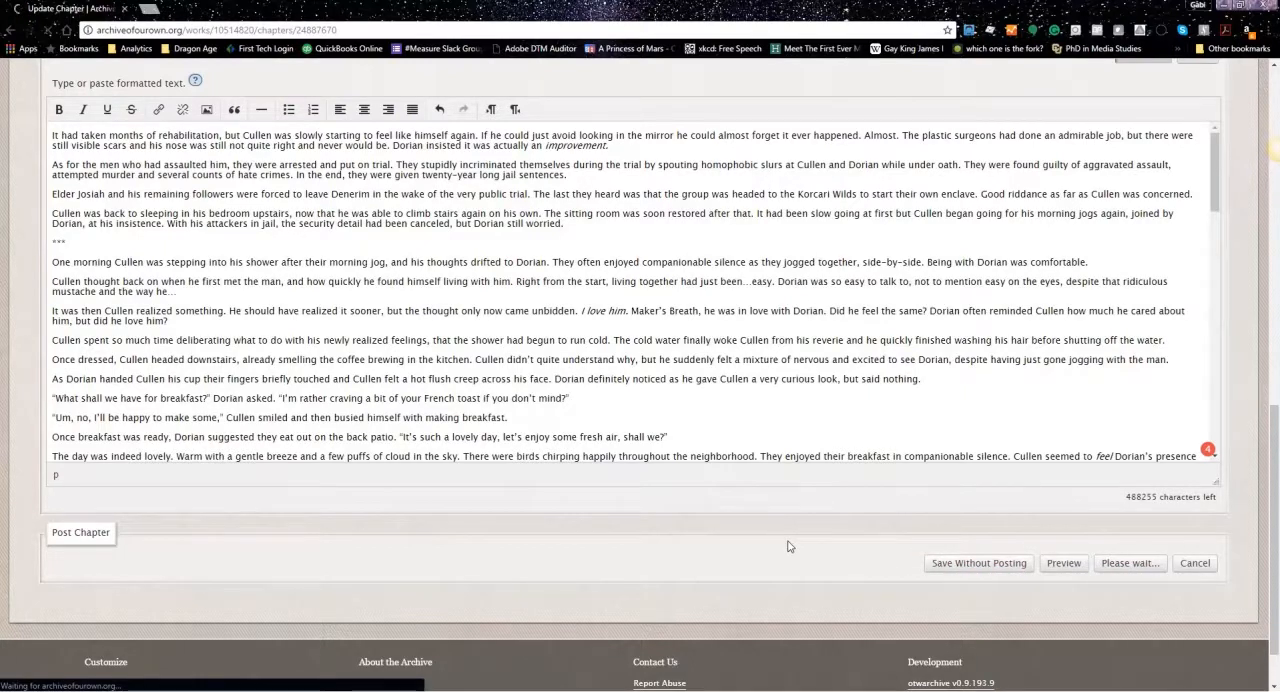
# Post the chapter and scroll through the published text to check its formatting
pyautogui.click(80, 532)
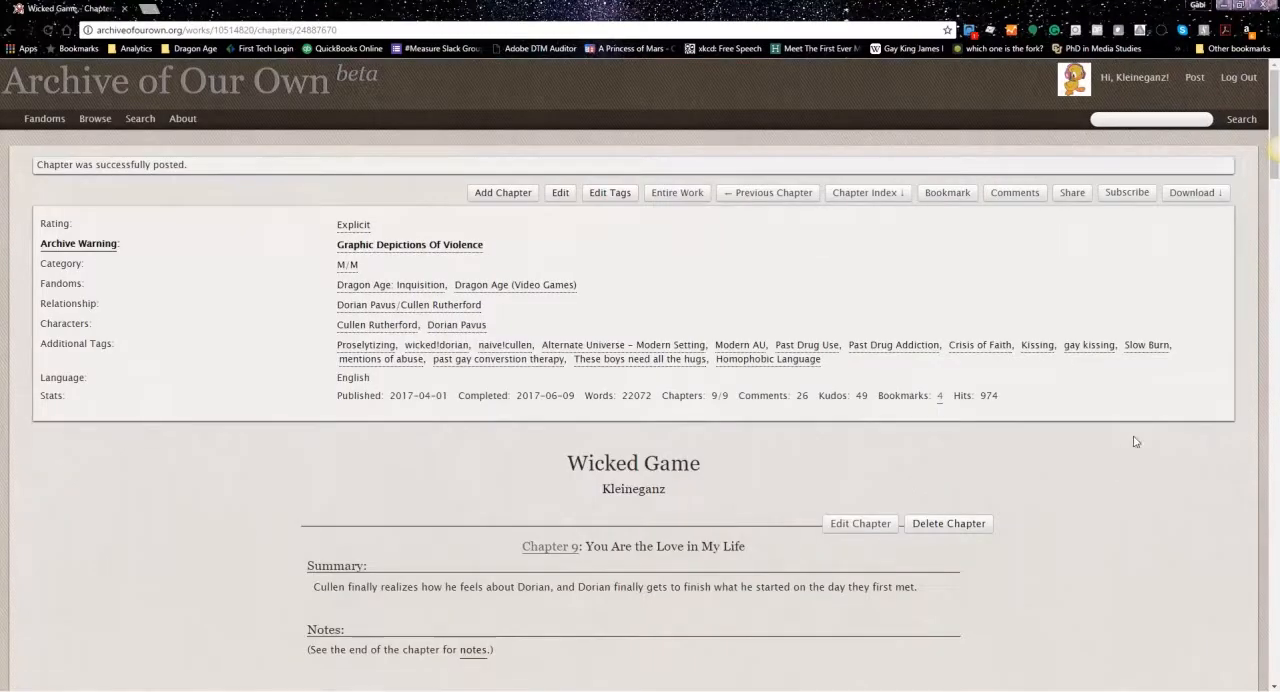
pyautogui.scroll(-3)
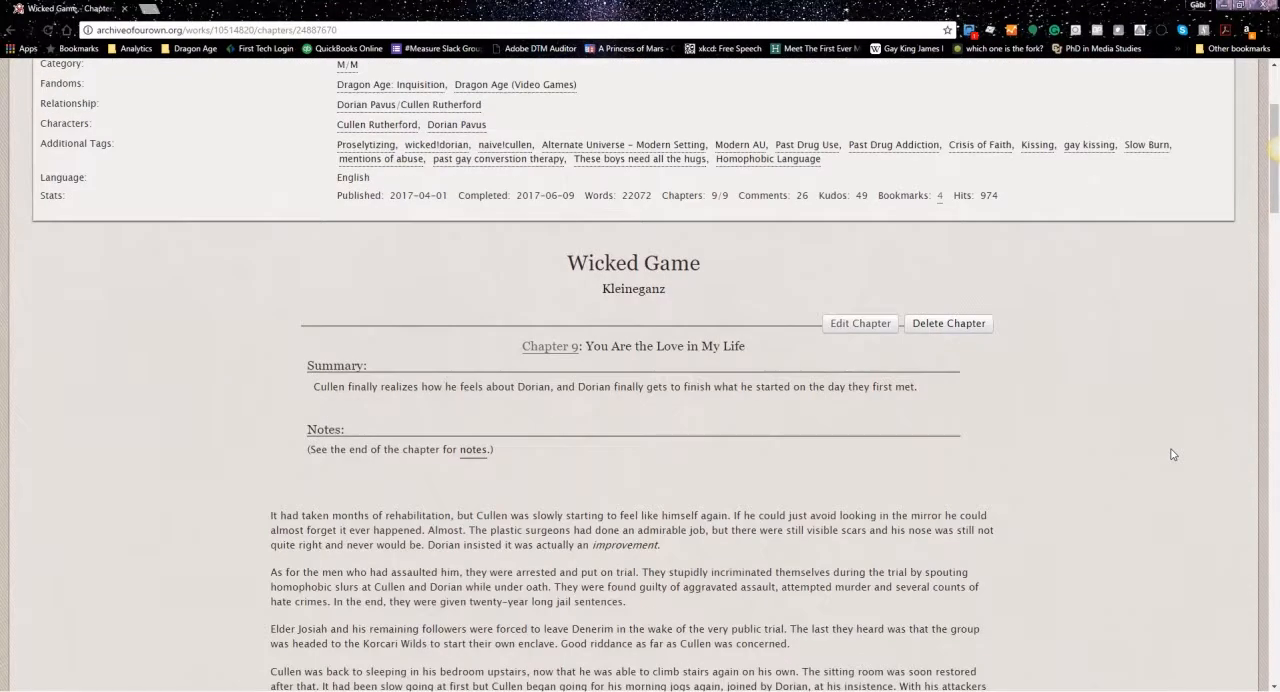
pyautogui.scroll(-3)
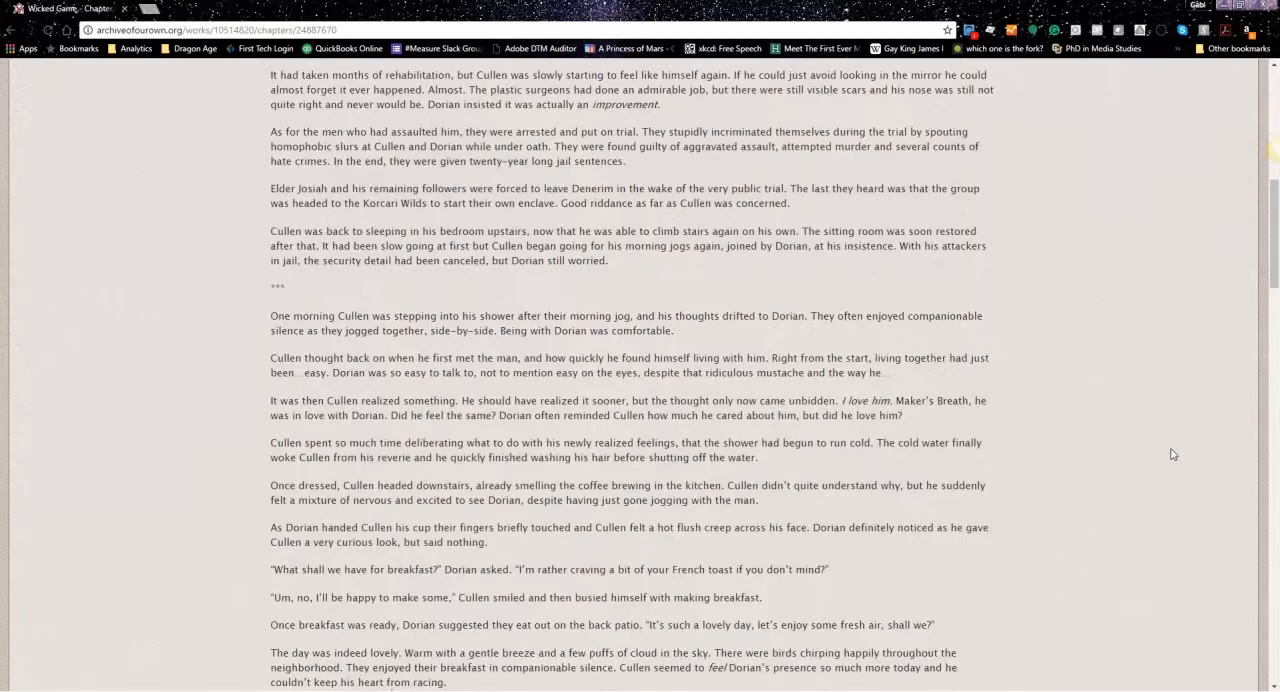
pyautogui.scroll(-3)
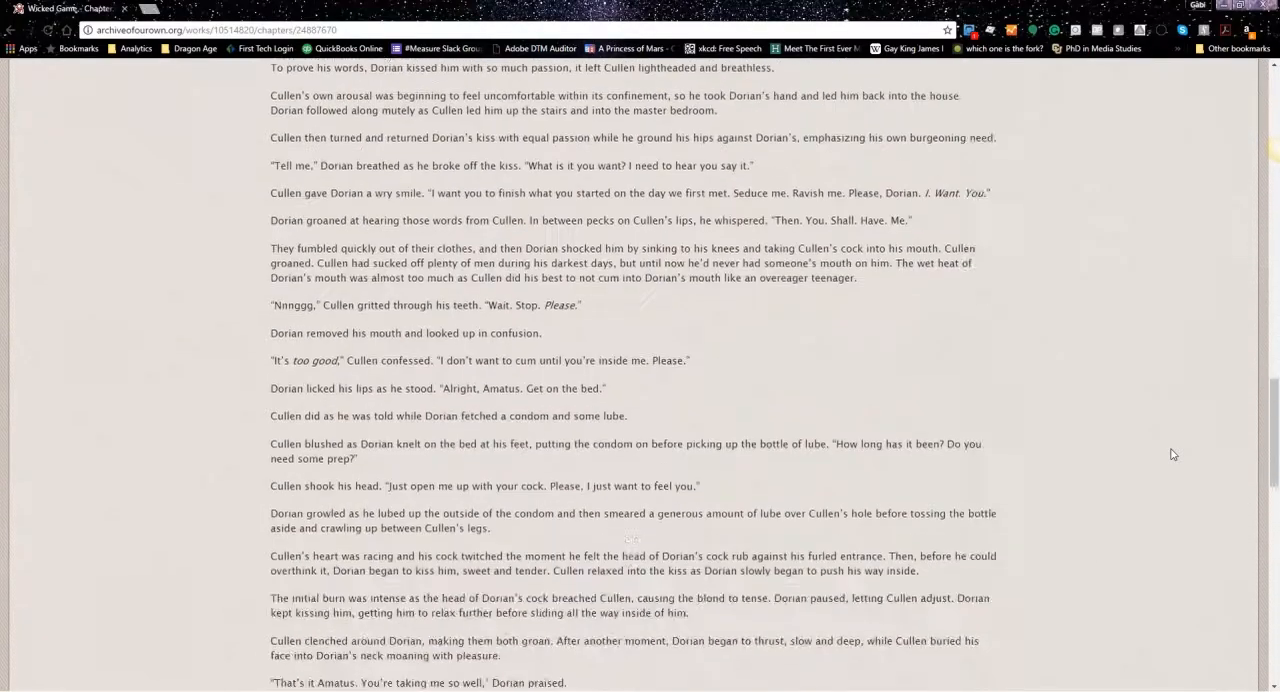
pyautogui.scroll(-3)
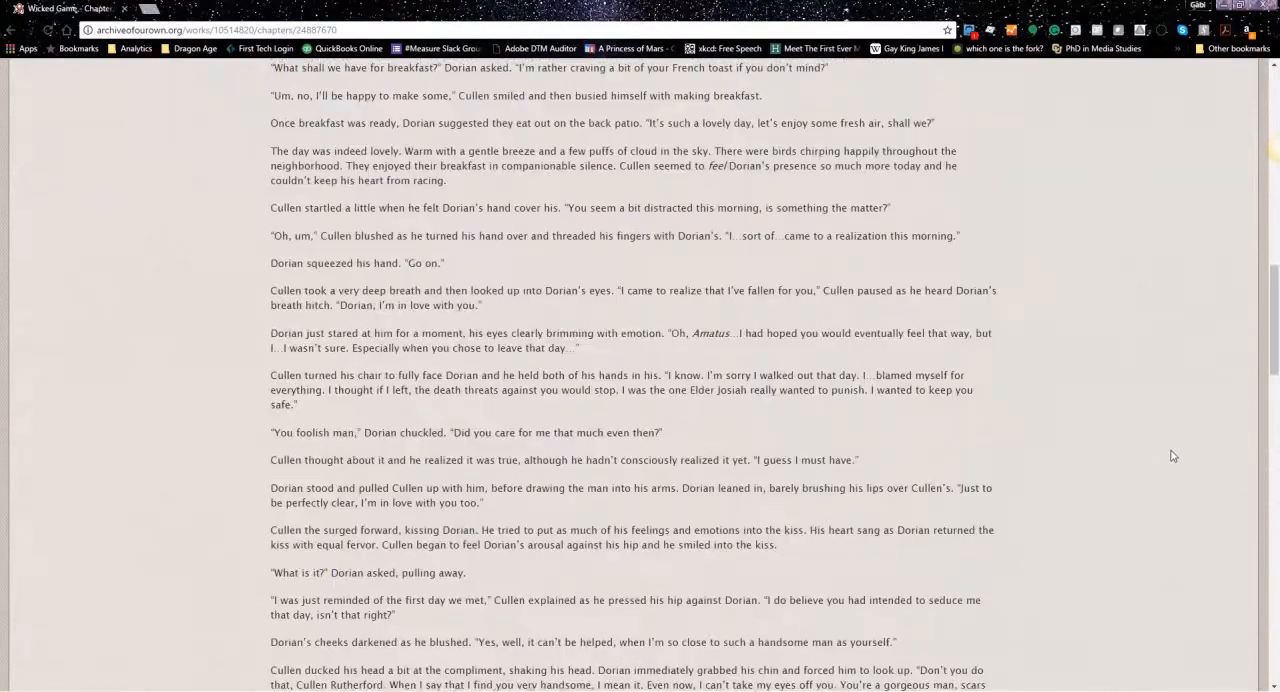
pyautogui.scroll(3)
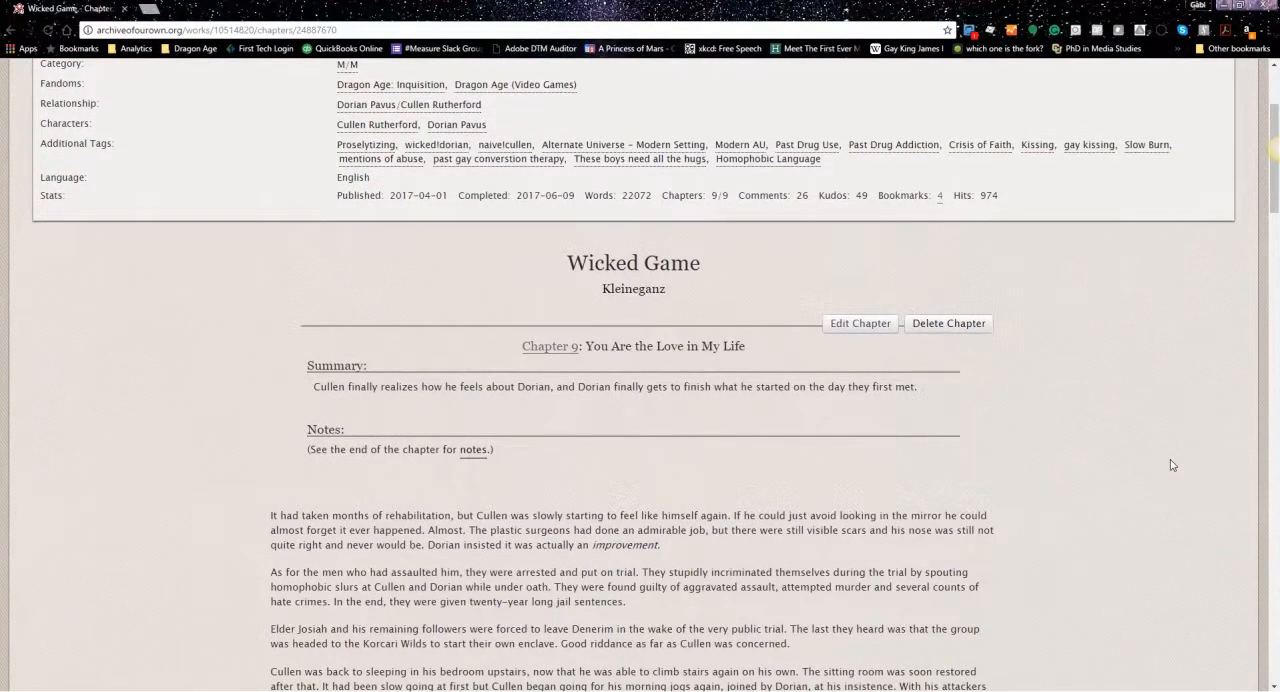
pyautogui.moveTo(1134, 464)
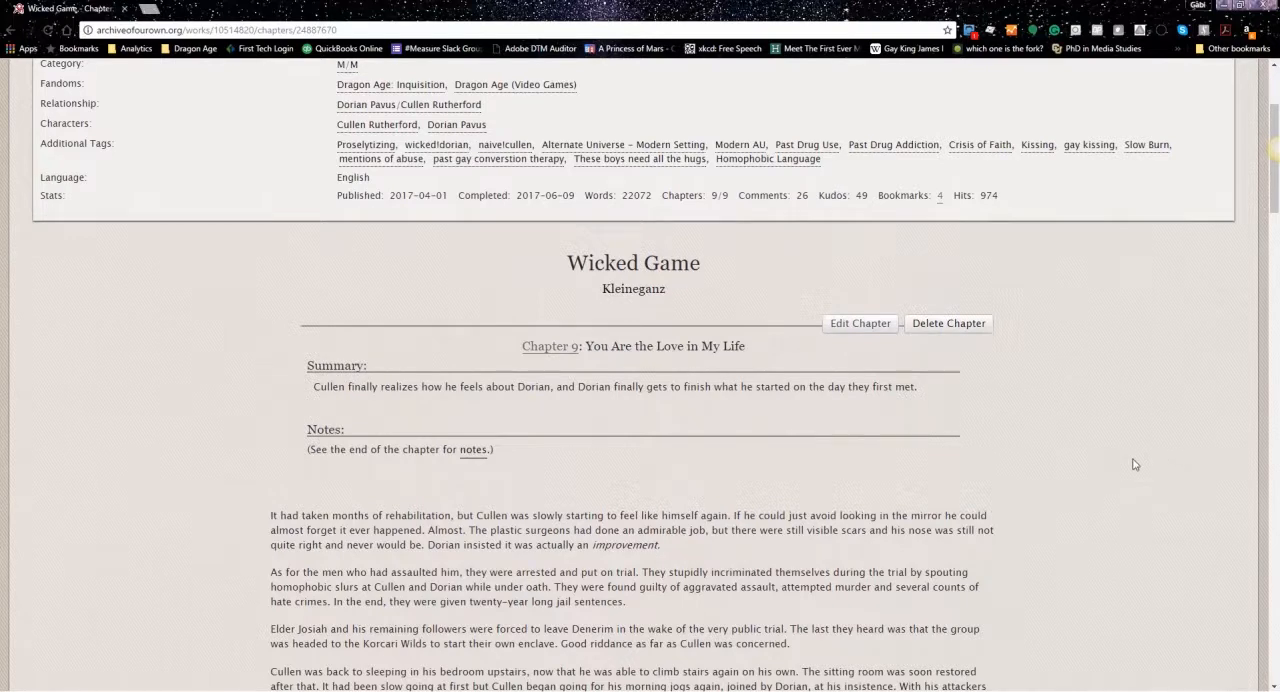
pyautogui.moveTo(816, 672)
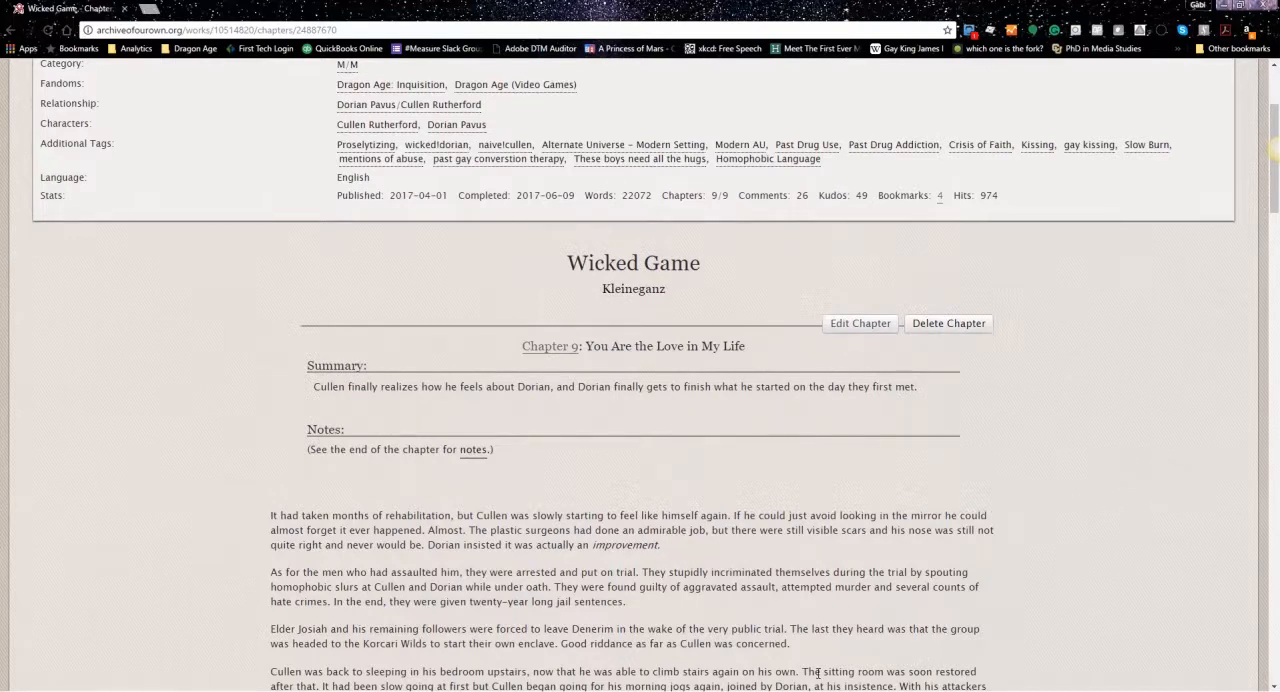